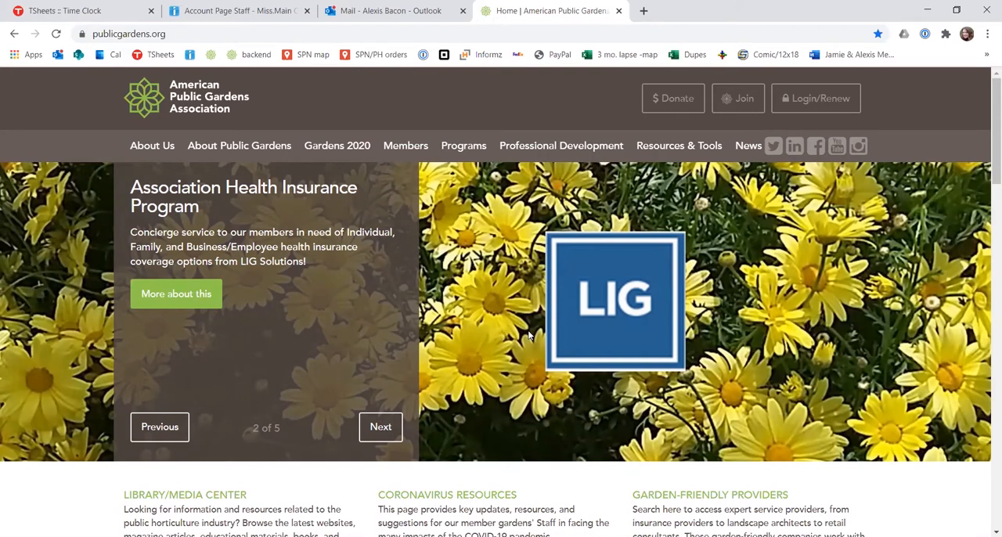
pyautogui.moveTo(505, 349)
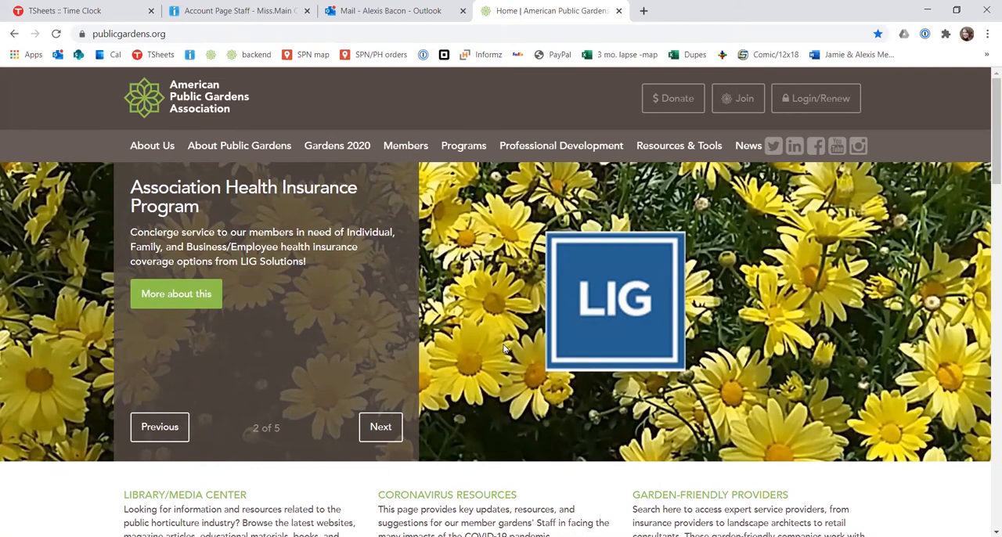
pyautogui.moveTo(816, 97)
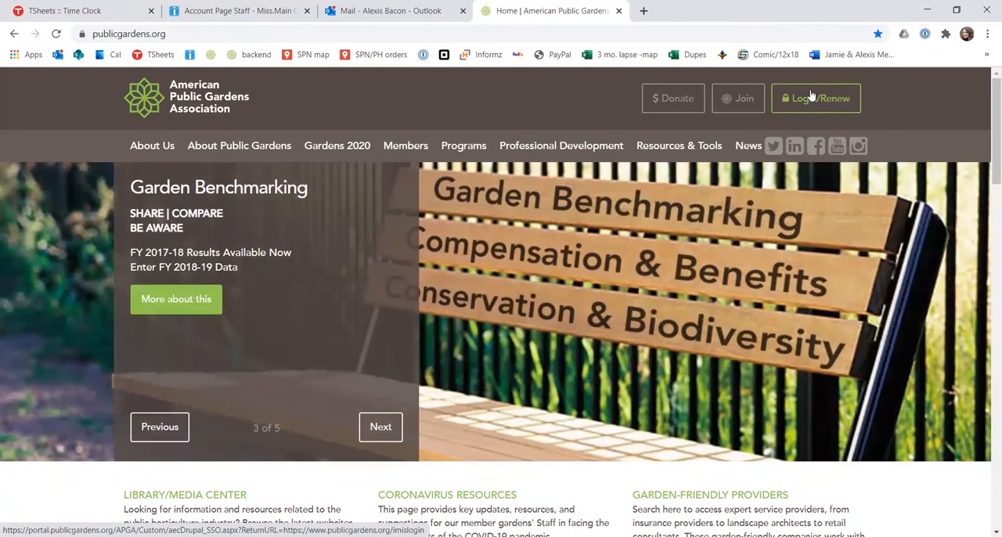
pyautogui.click(816, 97)
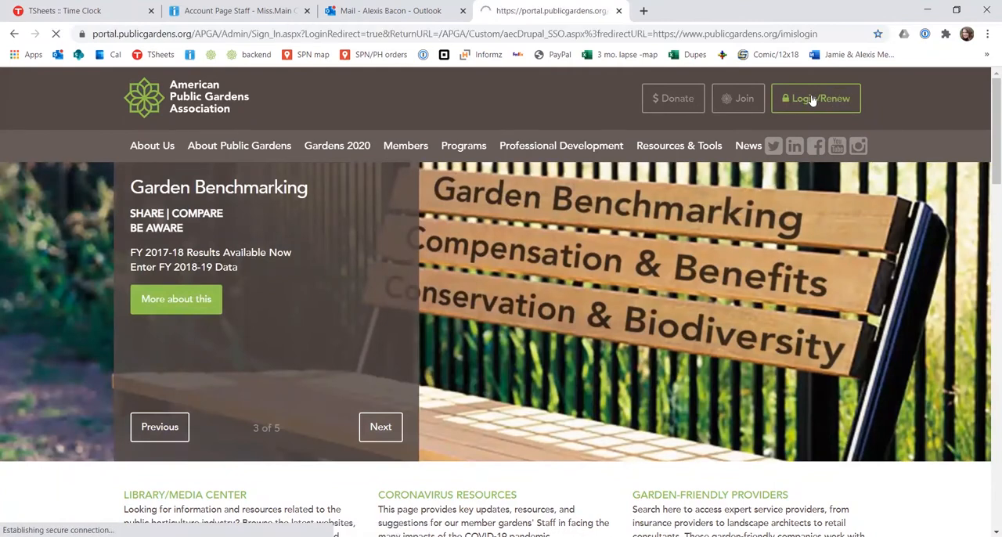
pyautogui.click(816, 97)
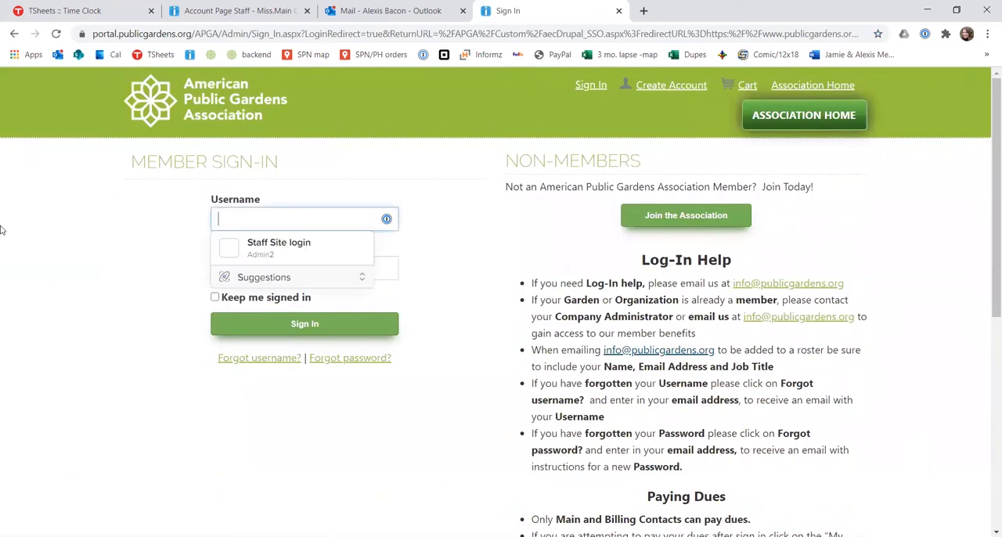
pyautogui.write('maincontact@sandbox.org')
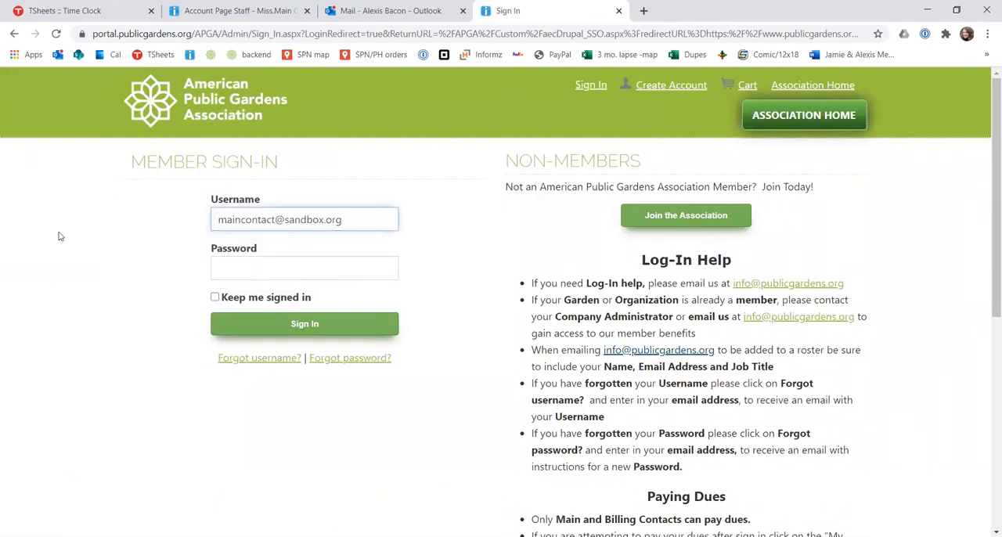
pyautogui.click(304, 268)
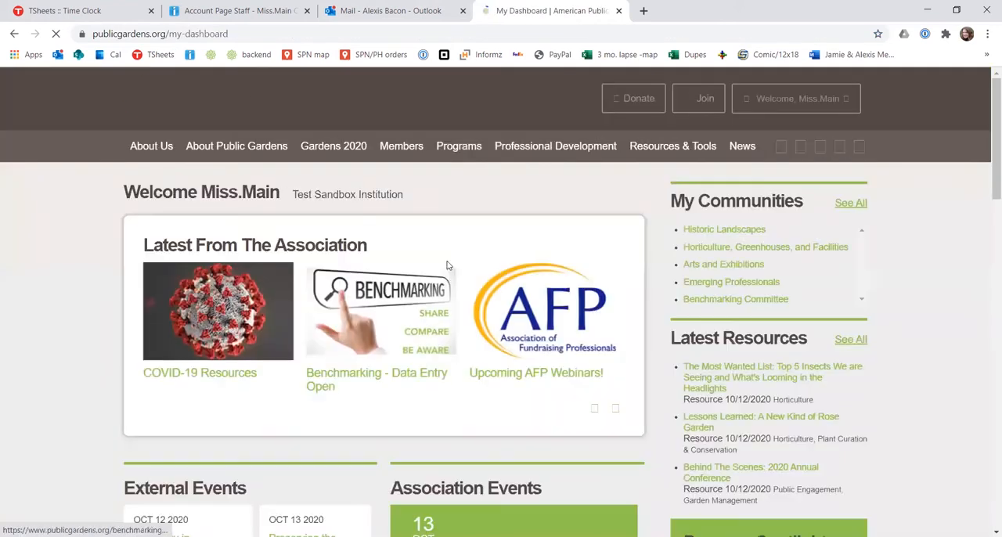
# Step: Go to My Profile from the Welcome menu and follow the Test Sandbox Institution link
pyautogui.click(795, 97)
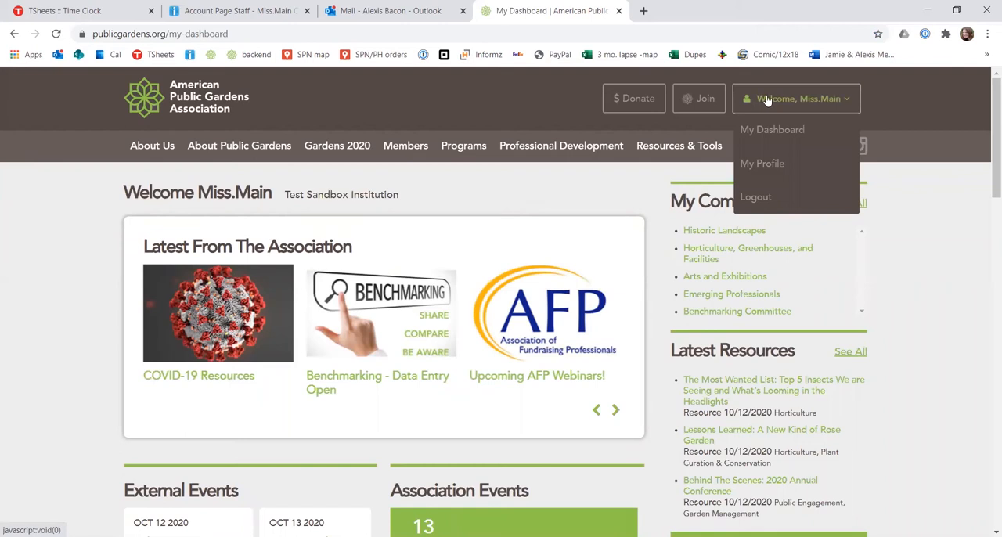
pyautogui.moveTo(833, 107)
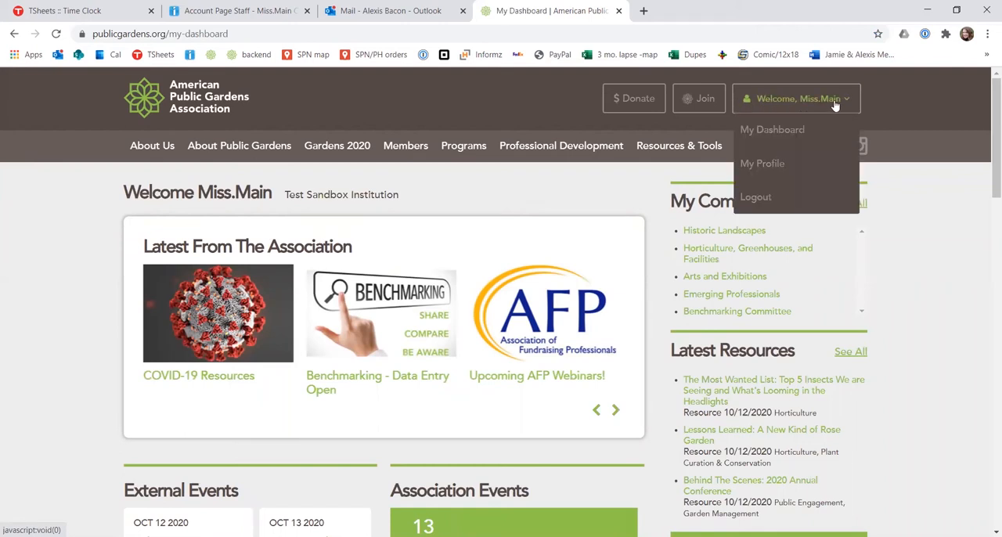
pyautogui.moveTo(770, 128)
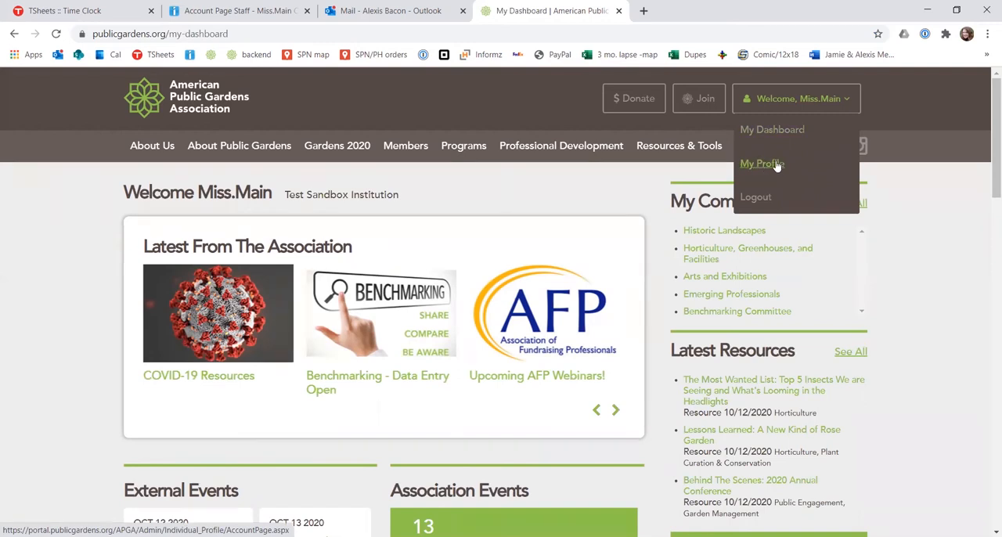
pyautogui.click(761, 162)
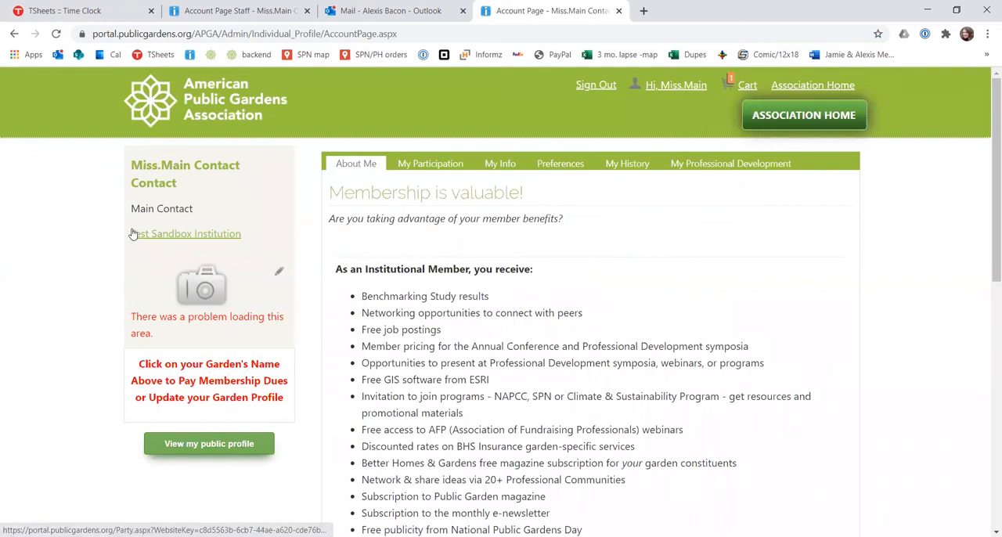
pyautogui.doubleClick(185, 233)
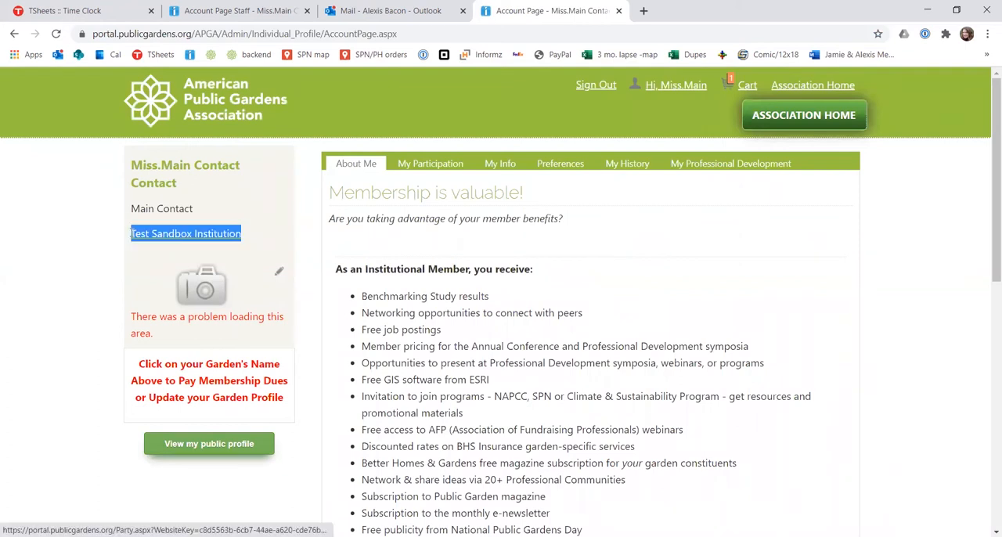
pyautogui.click(184, 233)
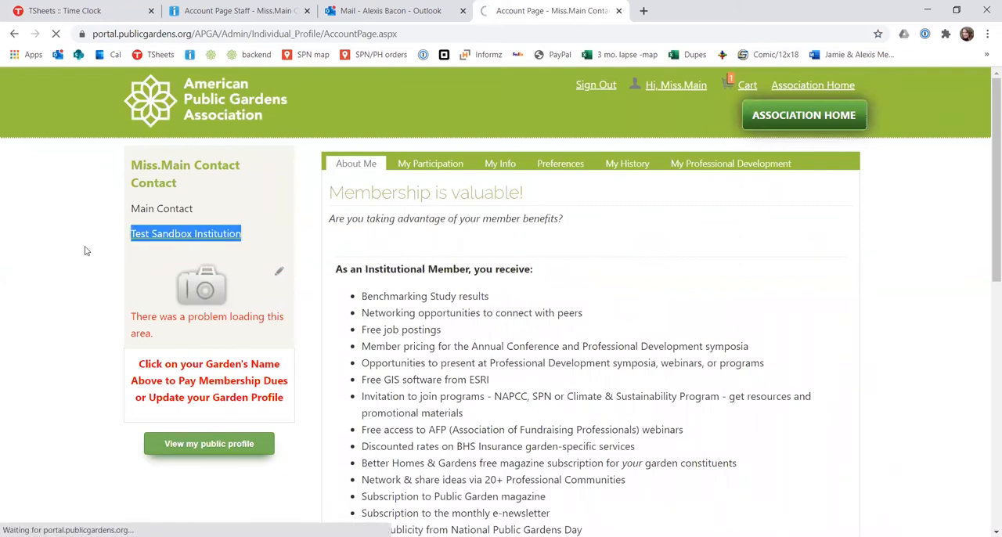
# Step: Show the Contacts roster on the Test Sandbox Institution page
pyautogui.click(185, 233)
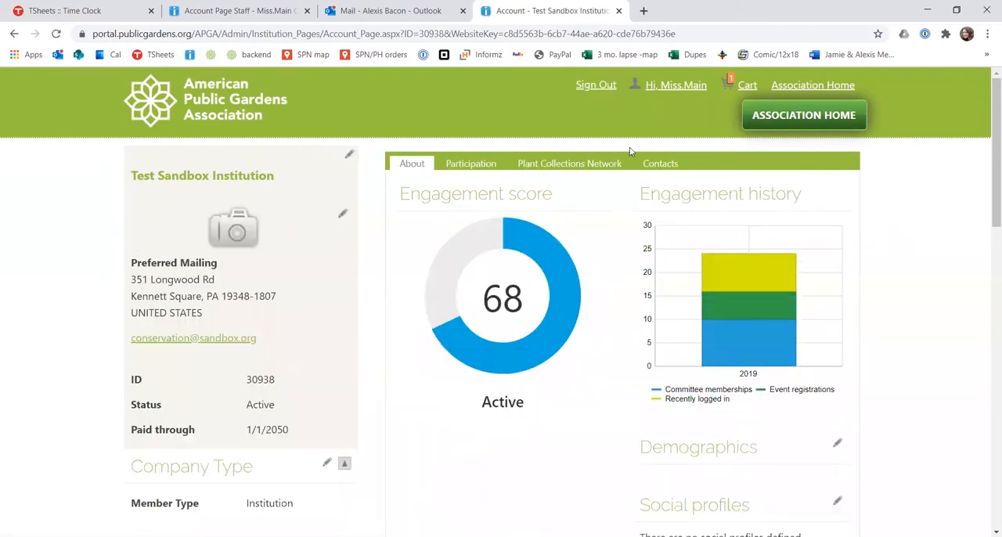
pyautogui.moveTo(661, 163)
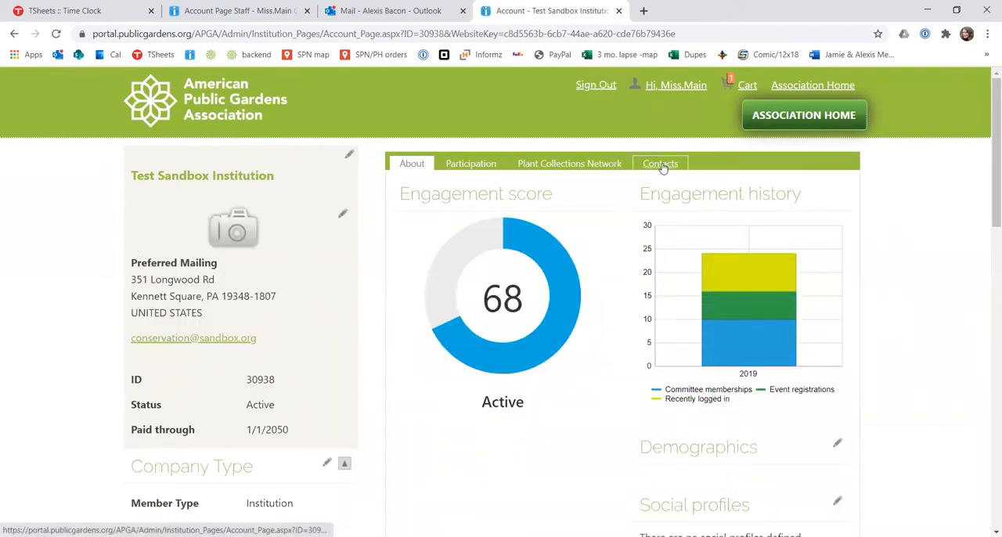
pyautogui.click(661, 163)
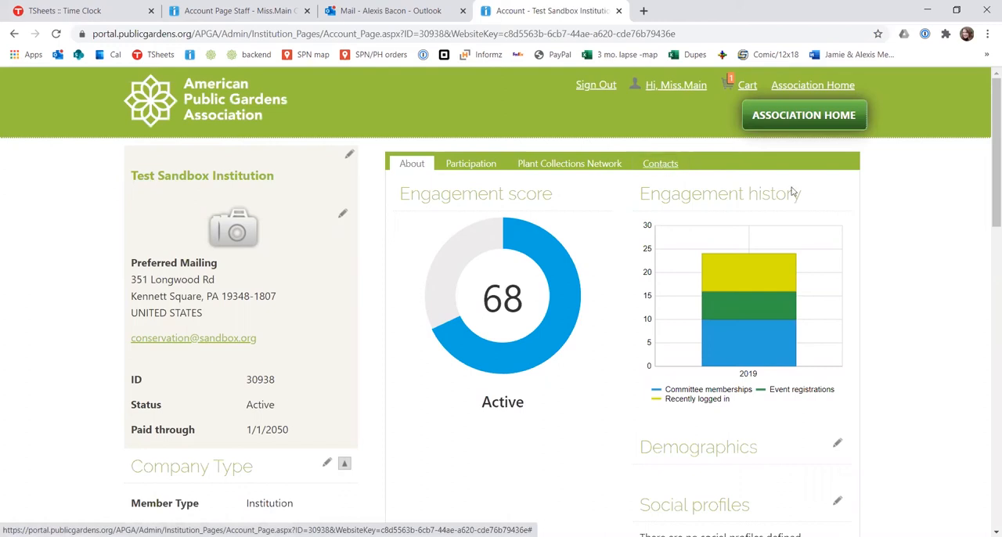
pyautogui.click(661, 163)
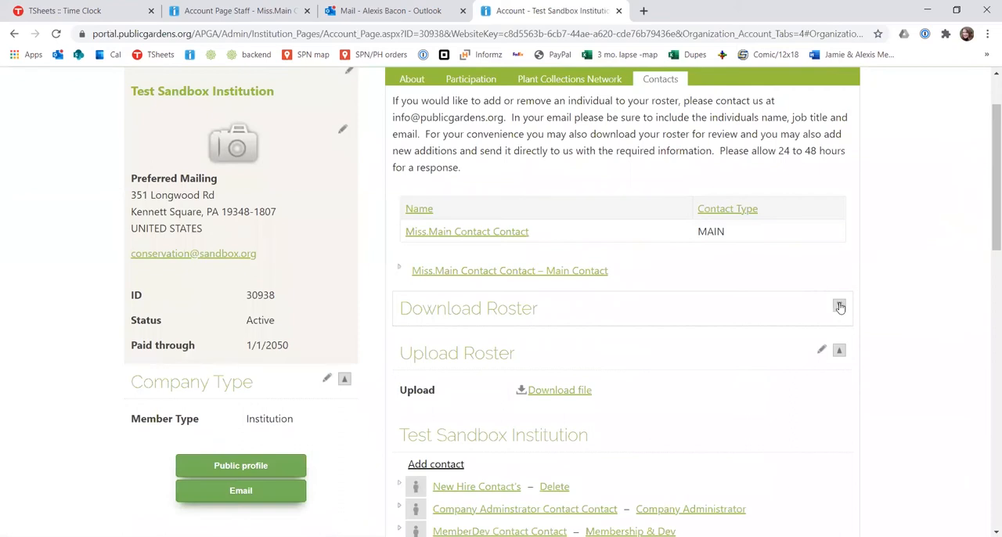
pyautogui.click(839, 307)
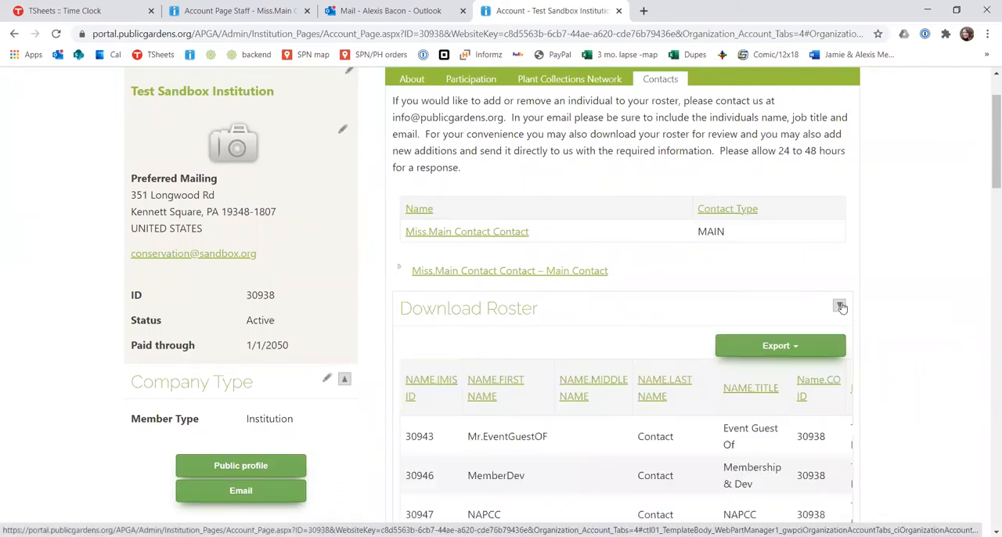
pyautogui.click(780, 346)
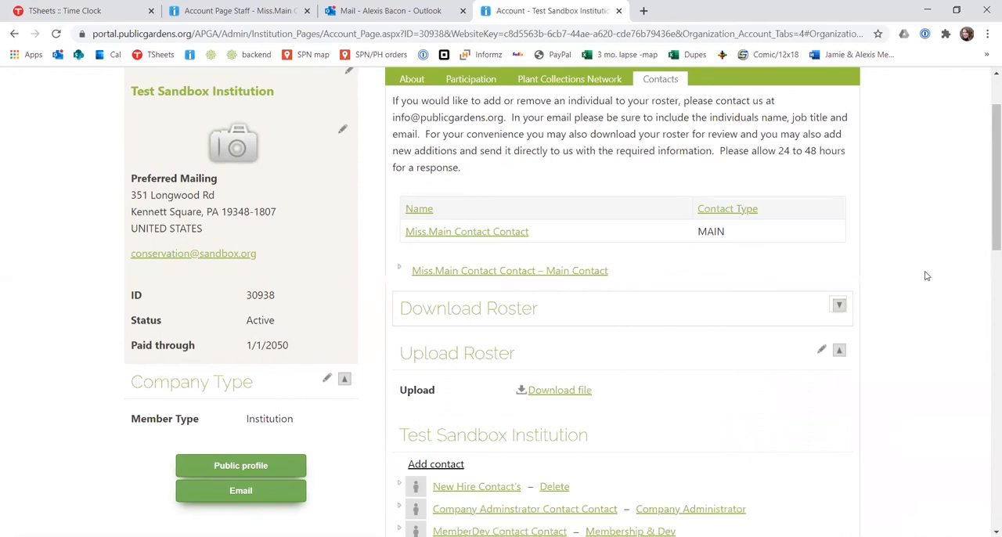
pyautogui.moveTo(915, 279)
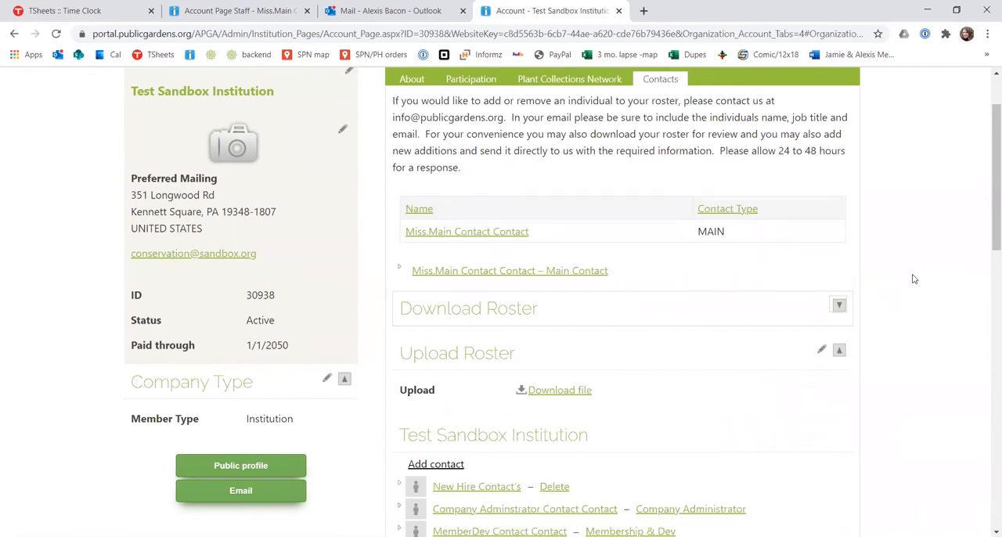
pyautogui.moveTo(639, 326)
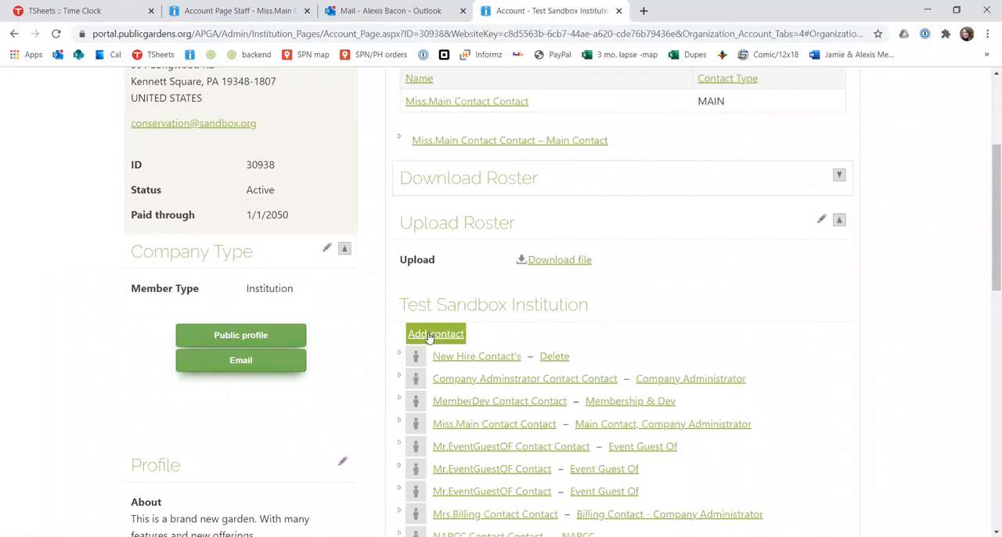
pyautogui.moveTo(476, 355)
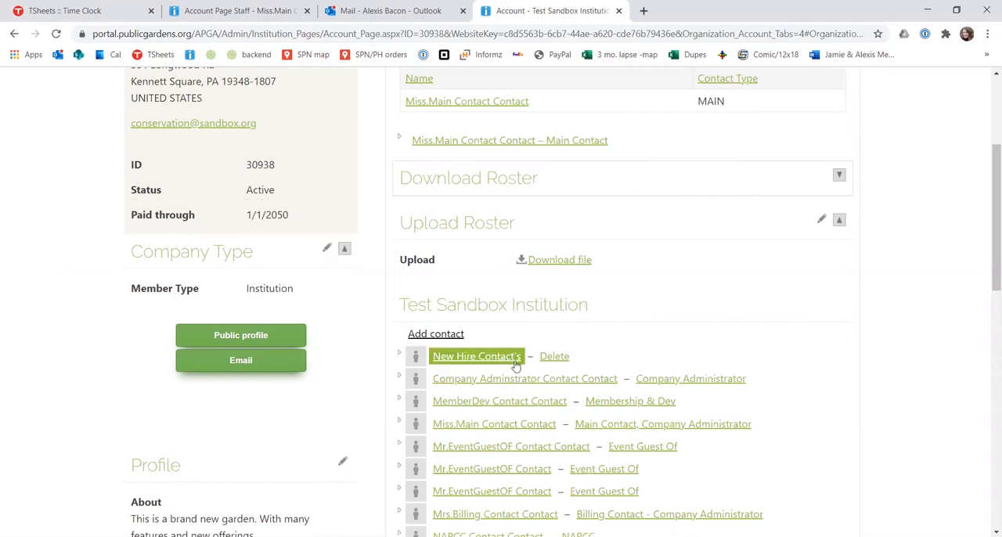
pyautogui.scroll(-3)
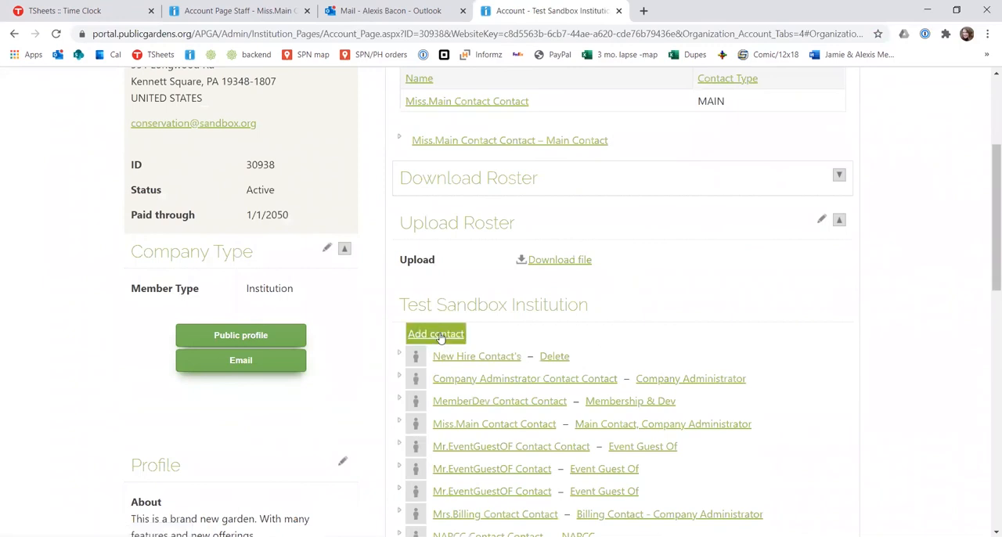
pyautogui.click(435, 333)
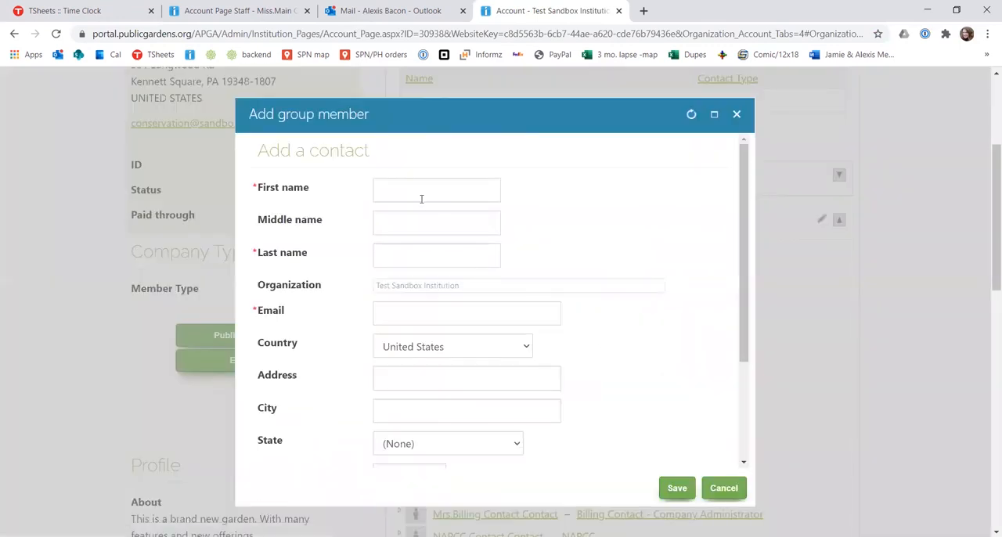
# Step: Fill the Add group member form with first name Test 1, last name New Contact and the email address
pyautogui.click(435, 191)
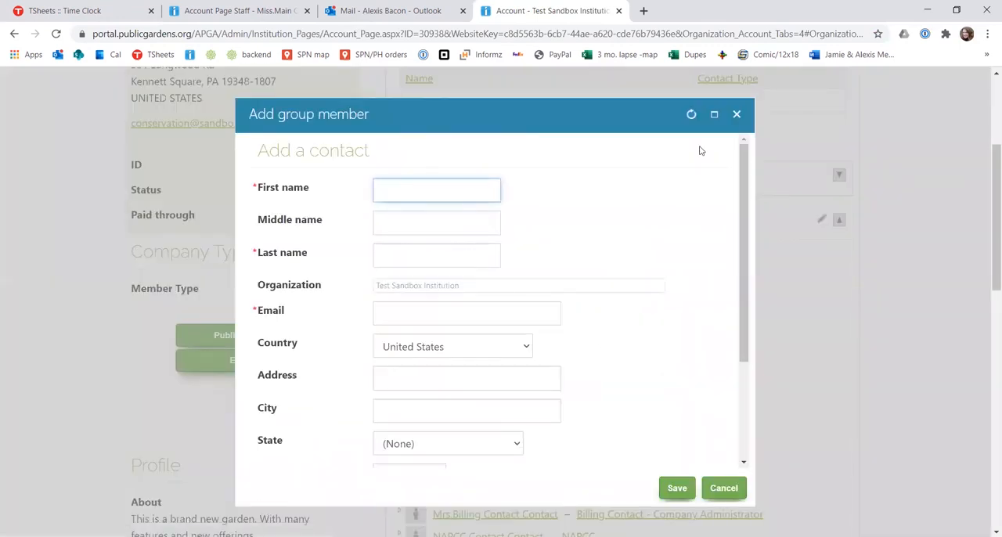
pyautogui.write('Test')
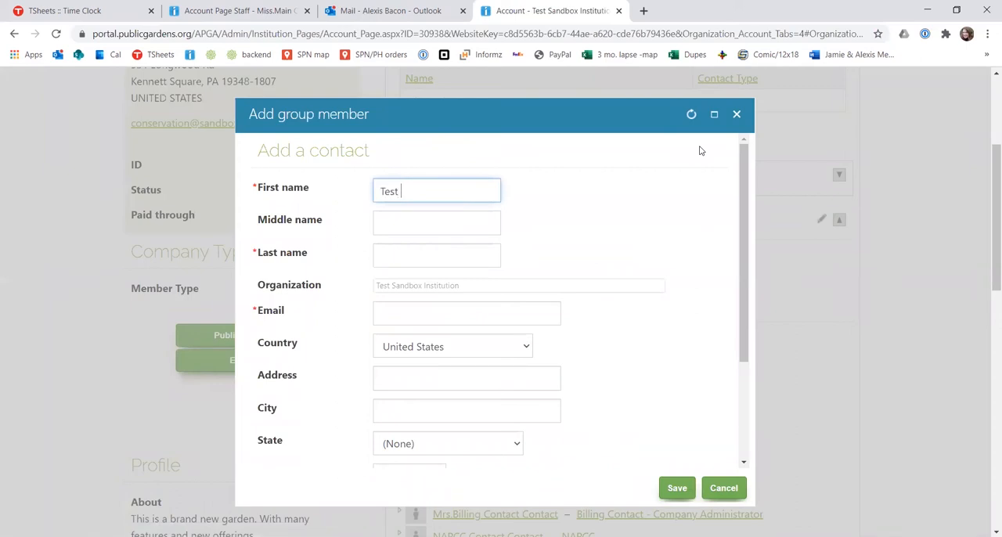
pyautogui.write('2')
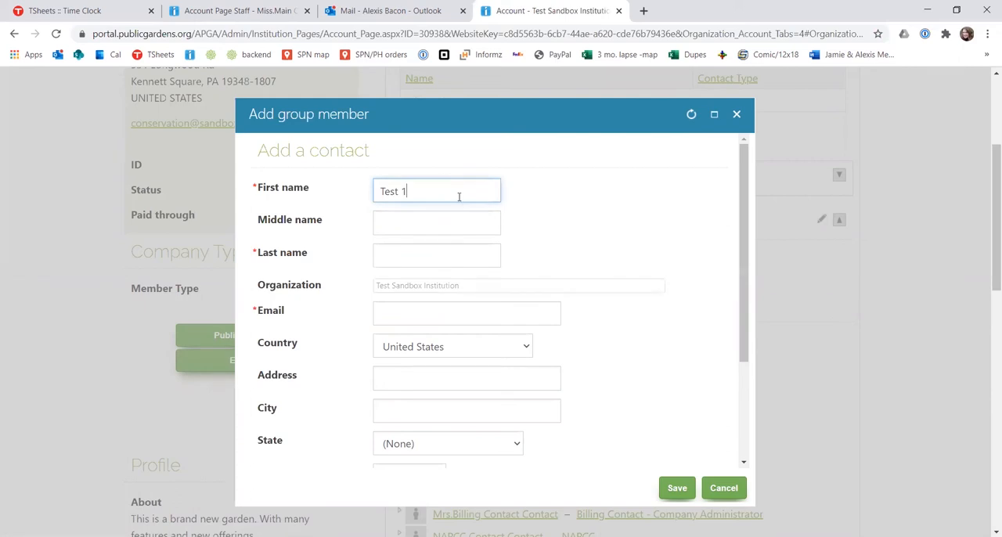
pyautogui.write('New Contact')
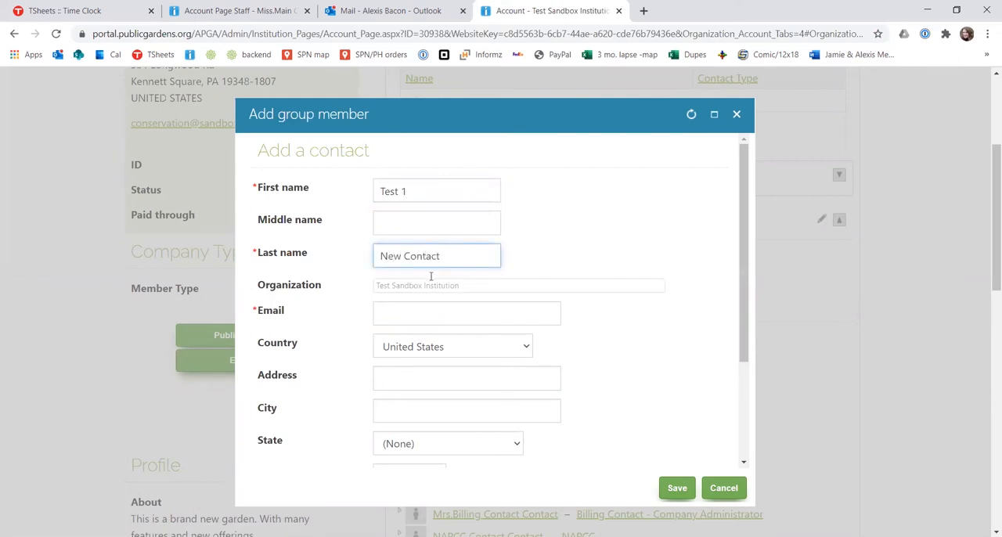
pyautogui.moveTo(385, 311)
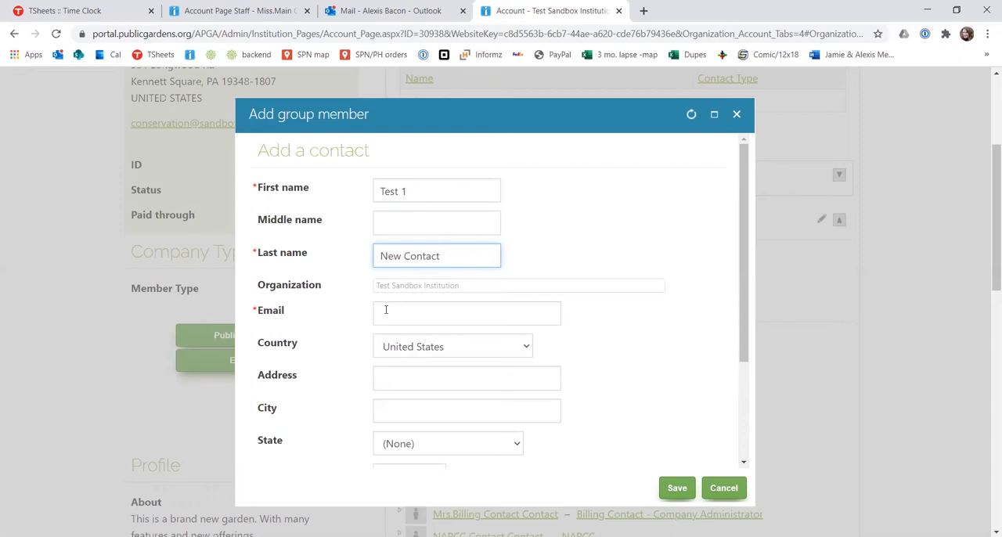
pyautogui.click(467, 313)
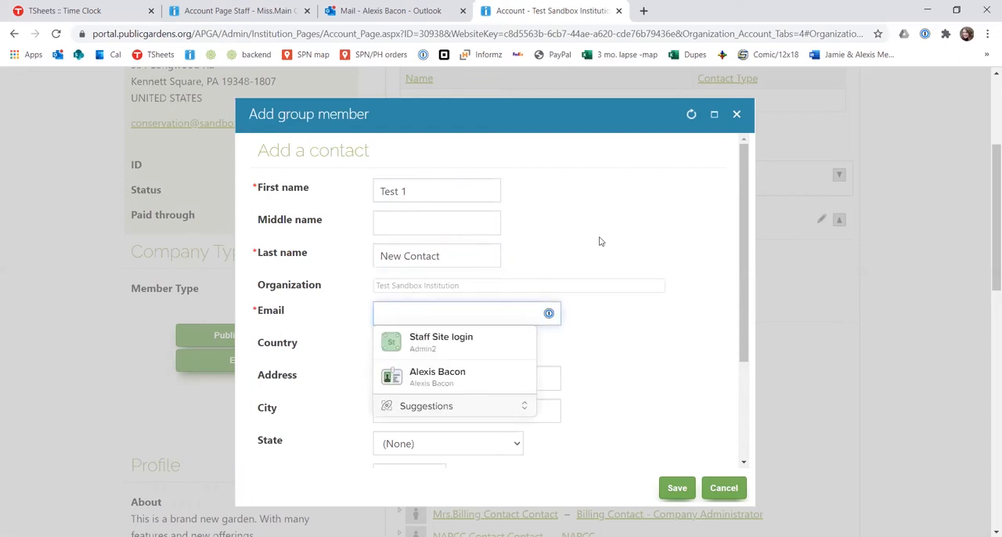
pyautogui.write('testnewcontact@sandbo')
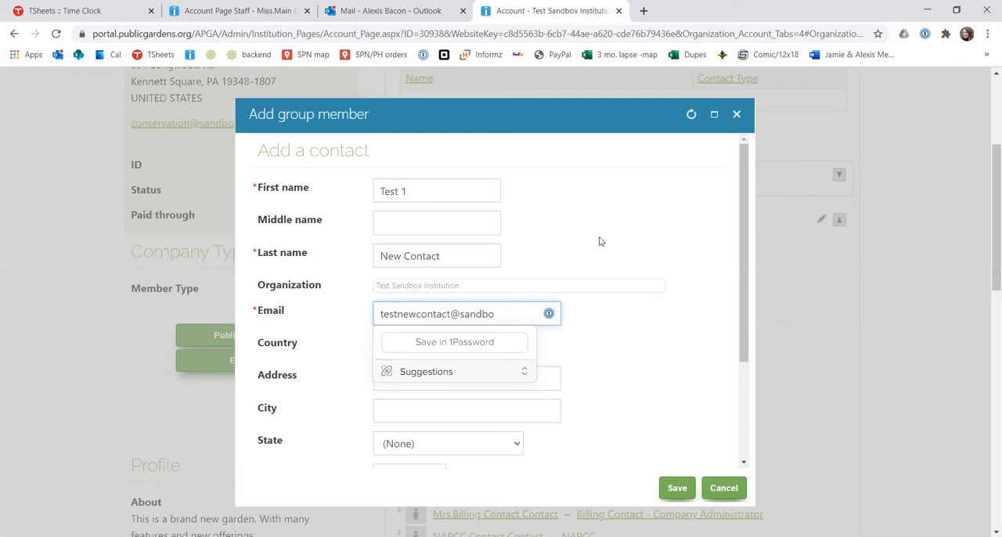
pyautogui.write('x.org')
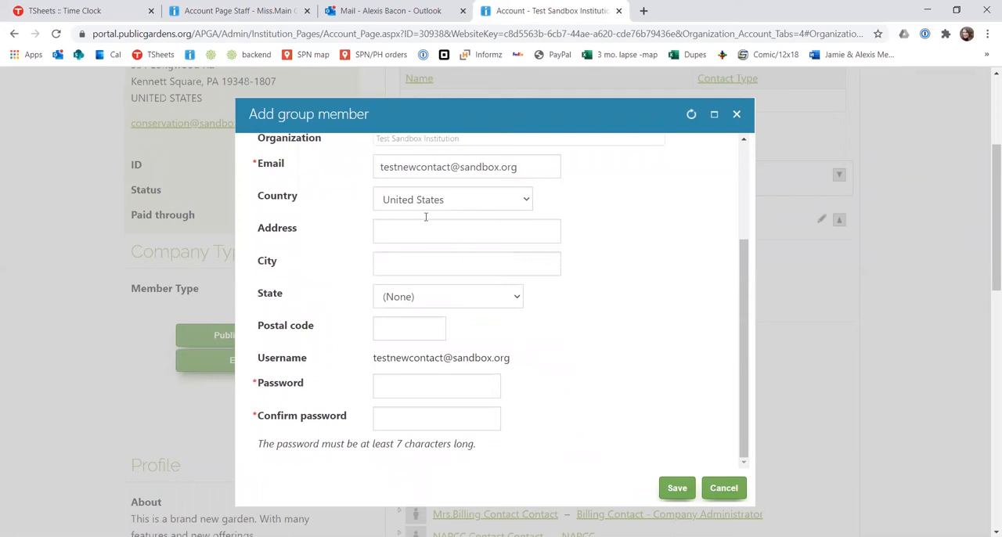
pyautogui.moveTo(526, 252)
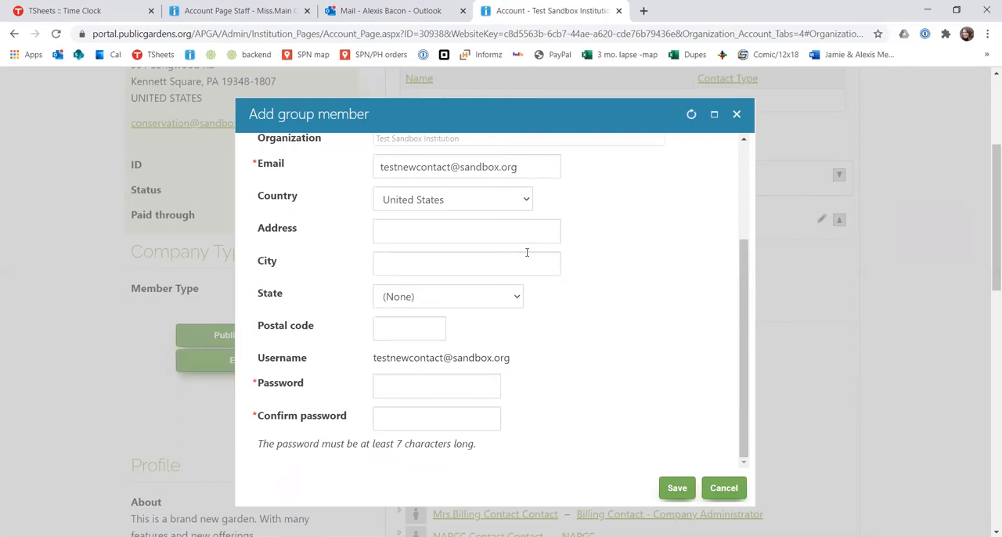
pyautogui.moveTo(429, 370)
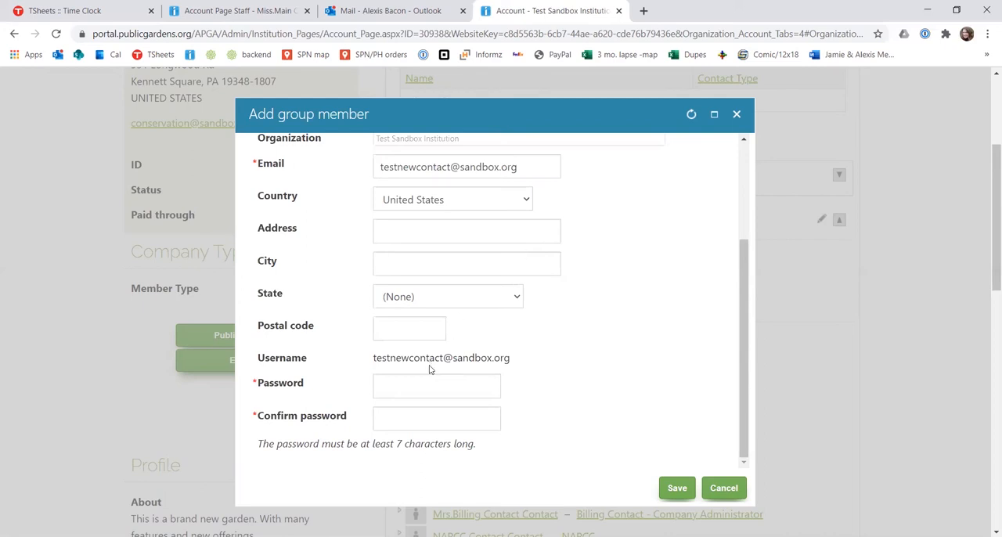
# Step: Enter and confirm the password and save; the portal reports the username is already in use
pyautogui.click(435, 385)
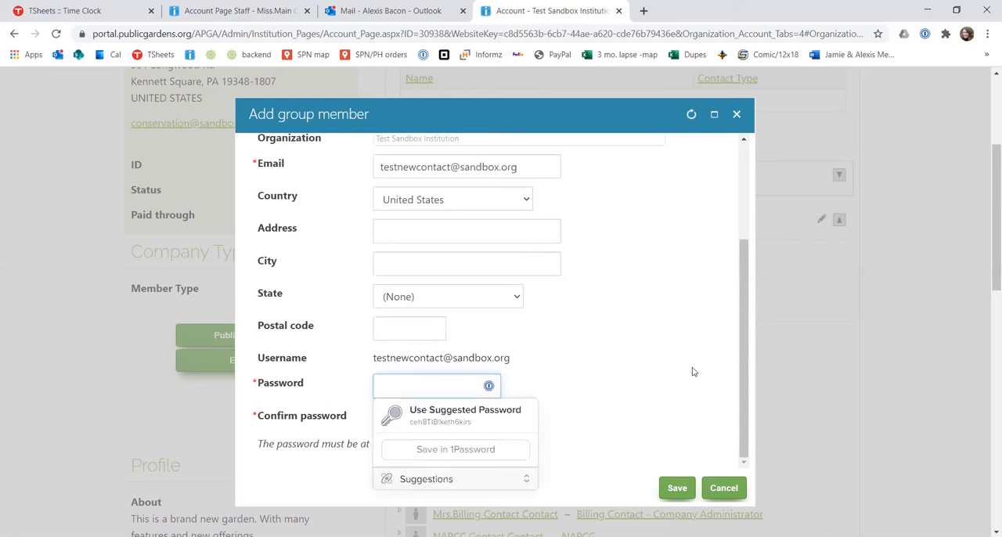
pyautogui.write('••••')
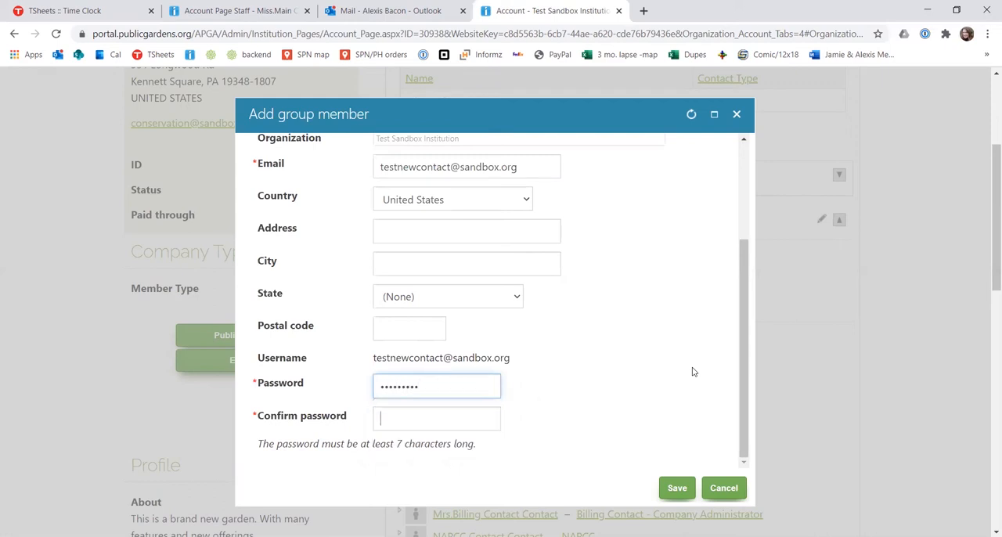
pyautogui.write('••••')
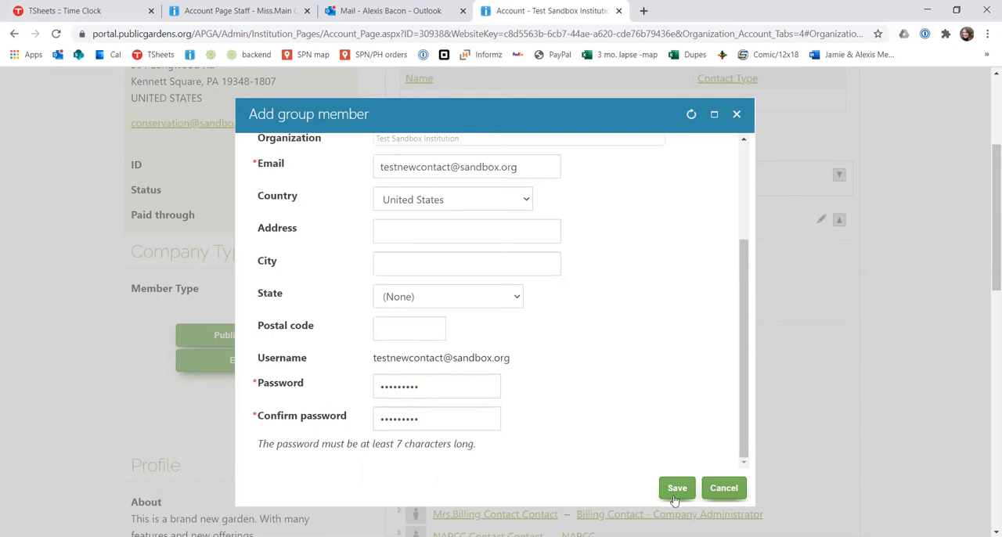
pyautogui.scroll(-3)
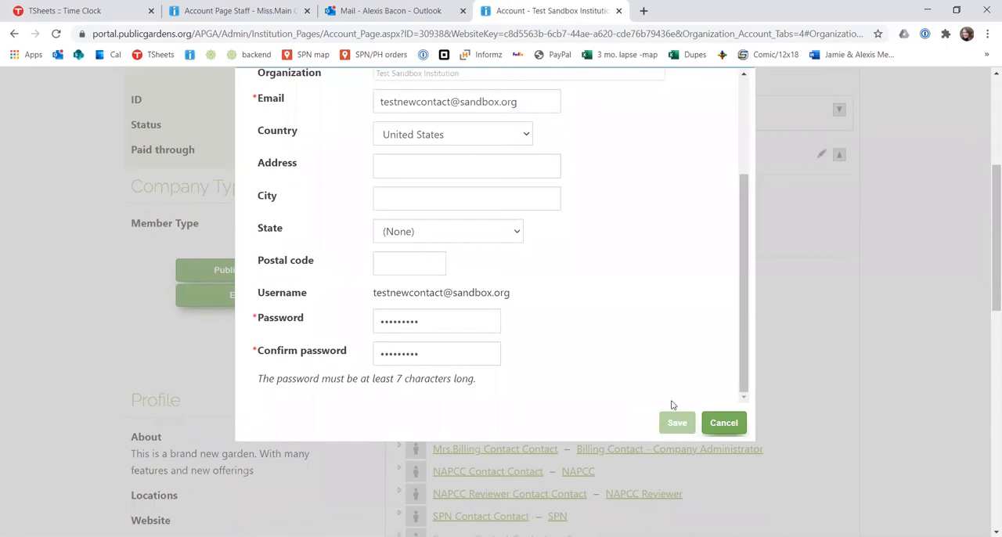
pyautogui.click(676, 423)
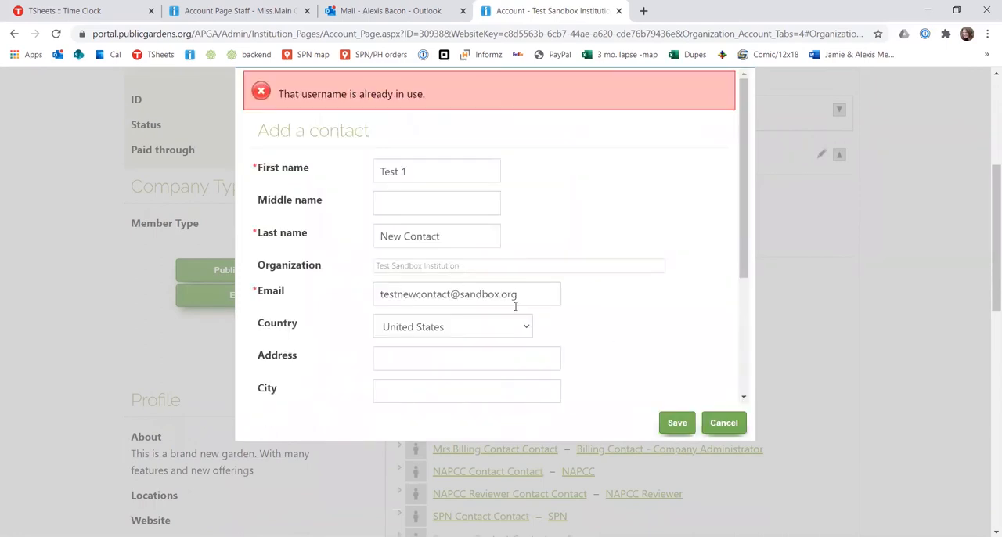
# Step: Change the email to testnewcontact2, re-enter the password and save the new contact
pyautogui.click(448, 294)
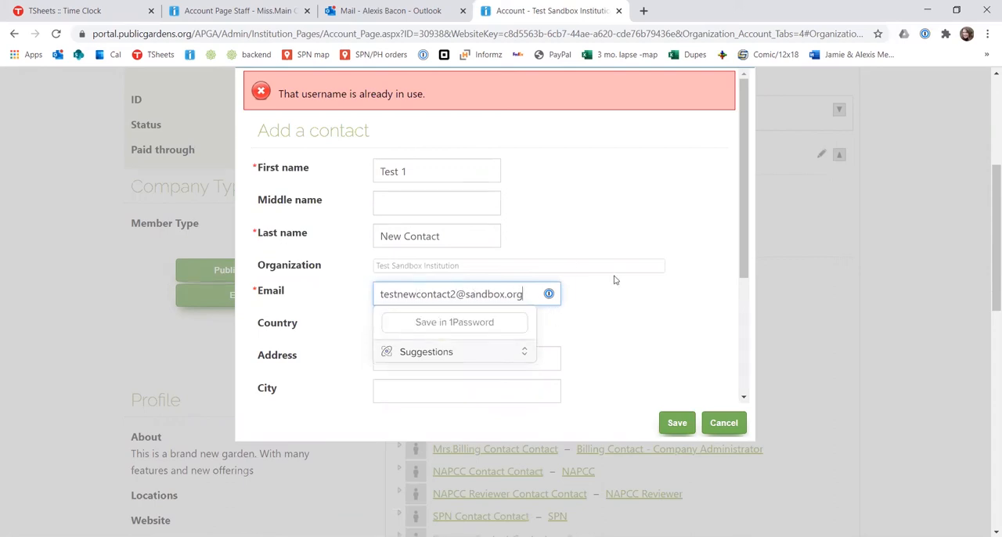
pyautogui.scroll(-3)
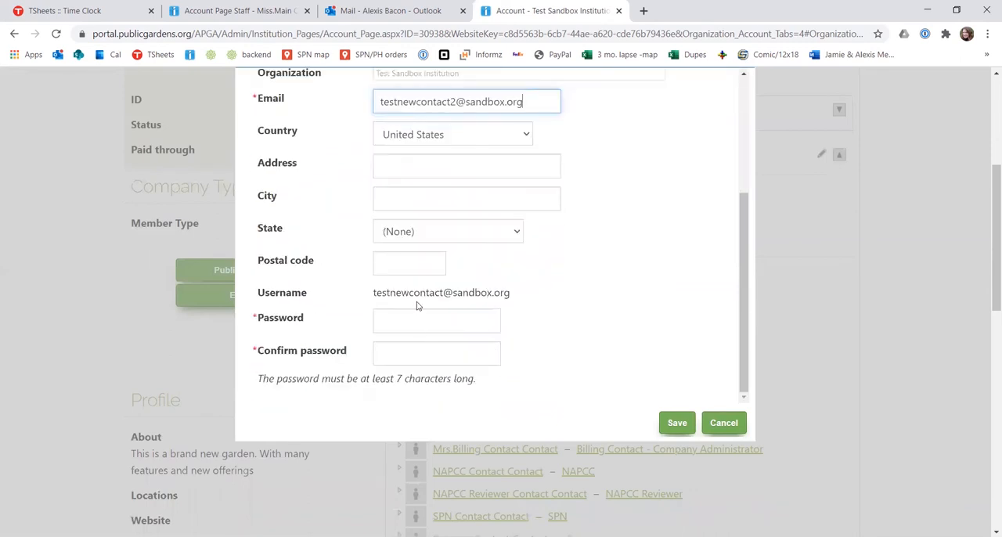
pyautogui.click(435, 321)
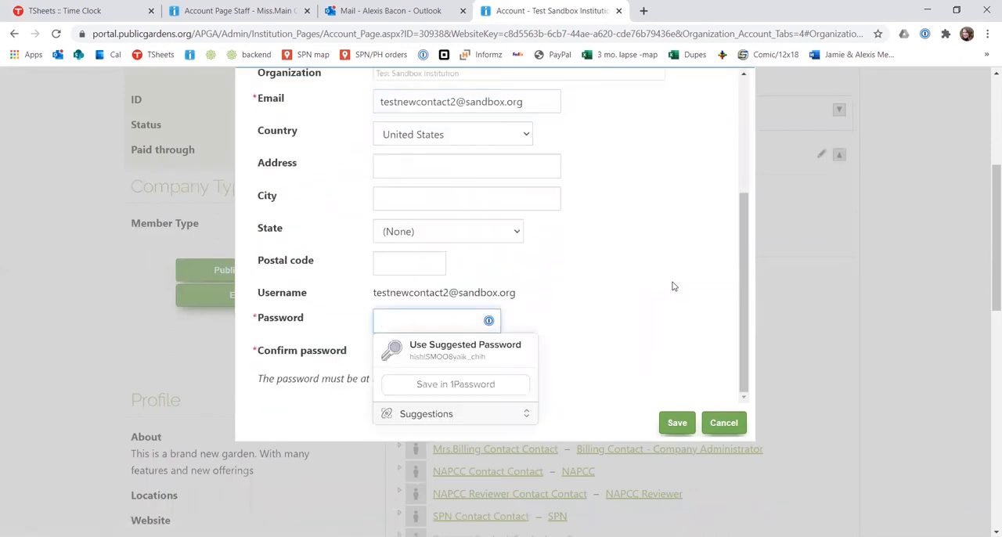
pyautogui.write('••••')
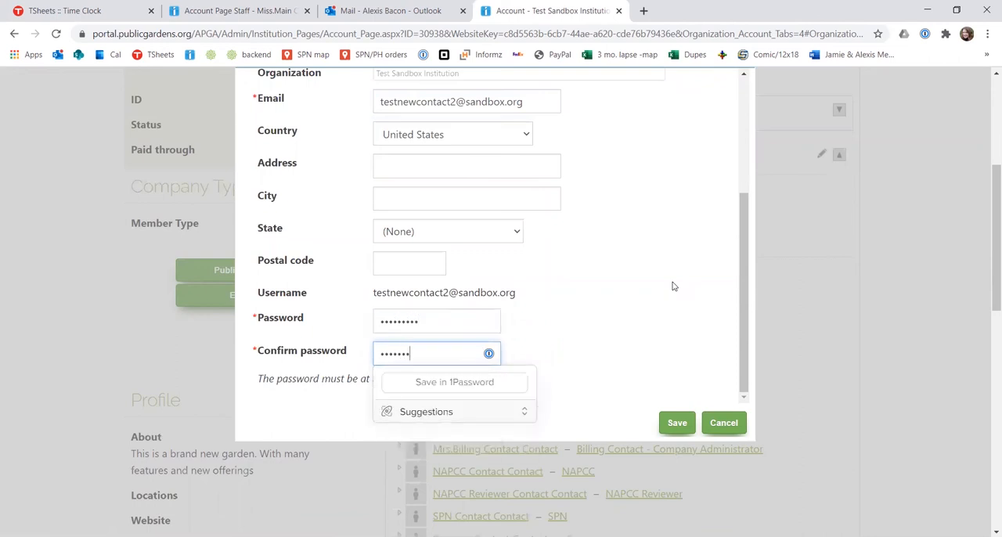
pyautogui.write('••')
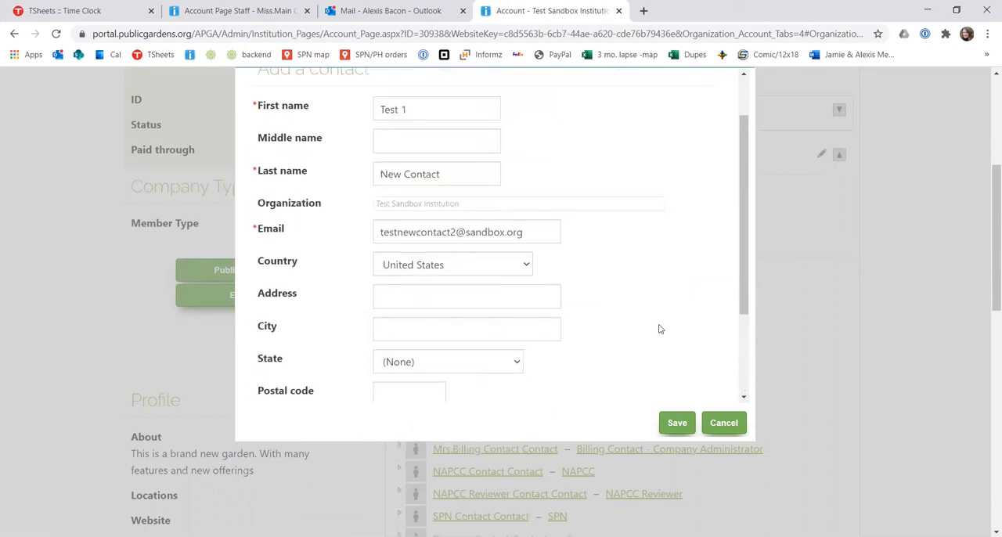
pyautogui.click(677, 423)
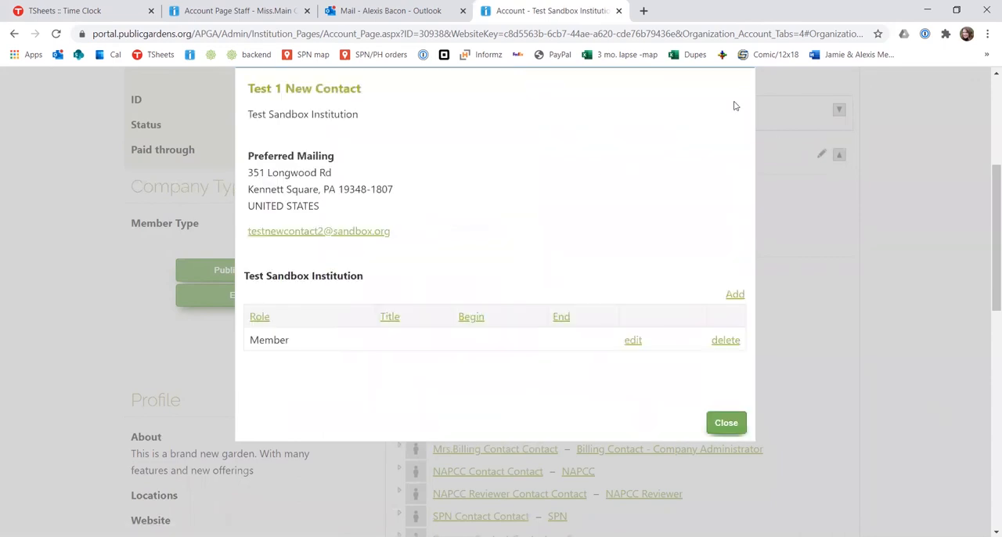
# Step: Close the contact summary and locate Test 1 New Contact listed as Member in the roster
pyautogui.click(726, 423)
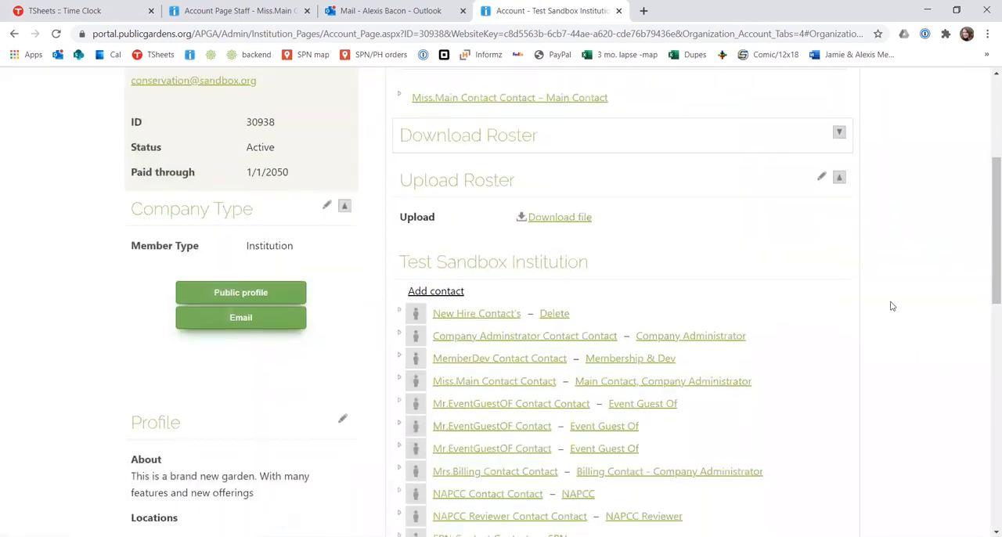
pyautogui.scroll(-3)
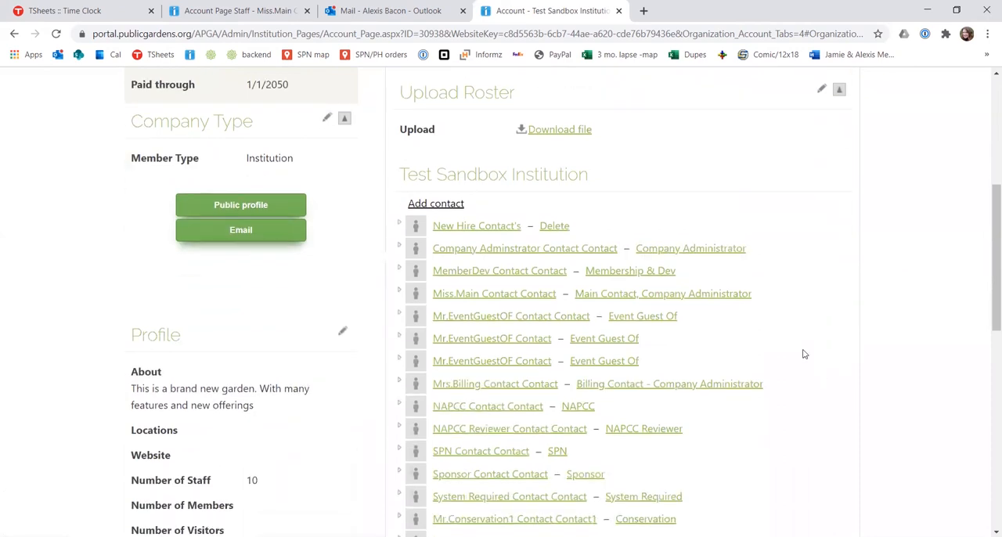
pyautogui.scroll(-3)
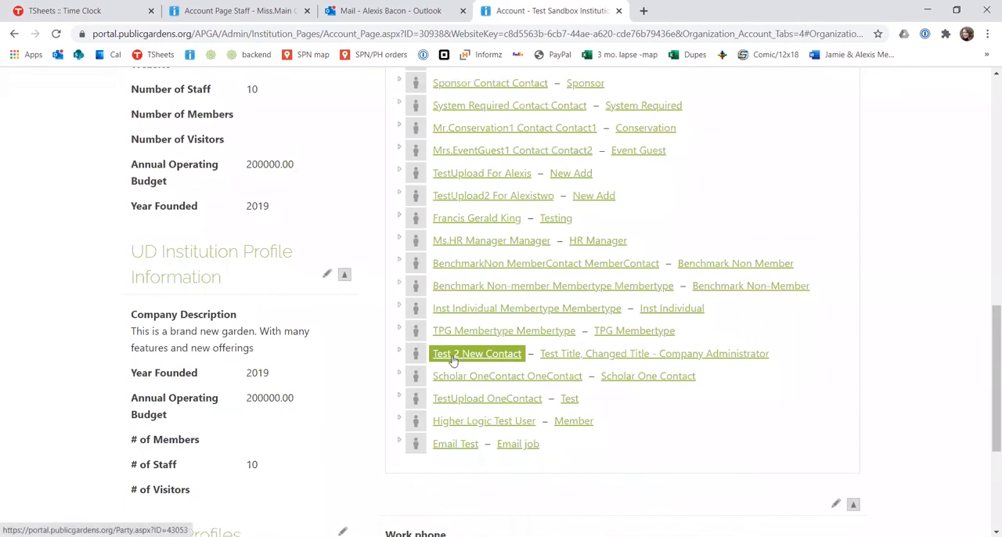
pyautogui.moveTo(476, 217)
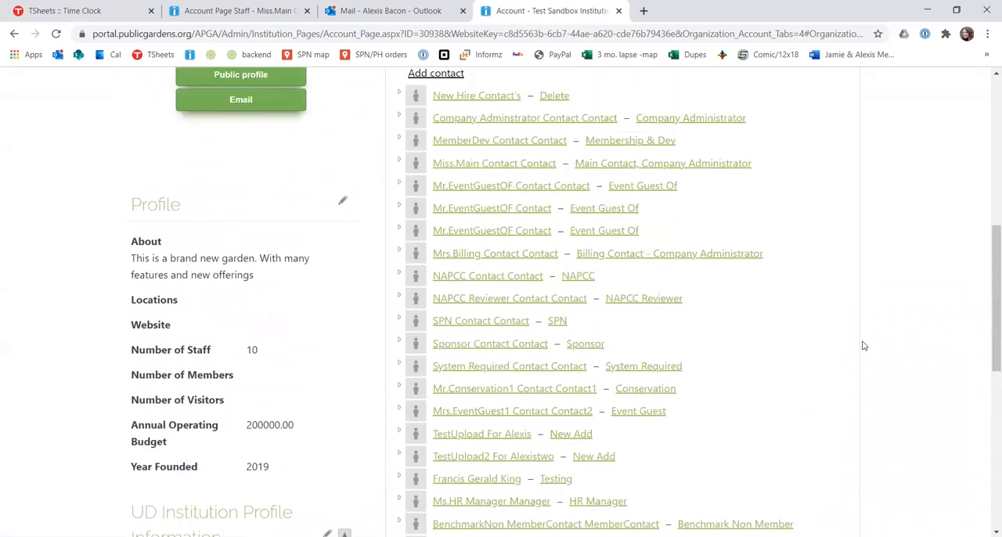
pyautogui.scroll(-3)
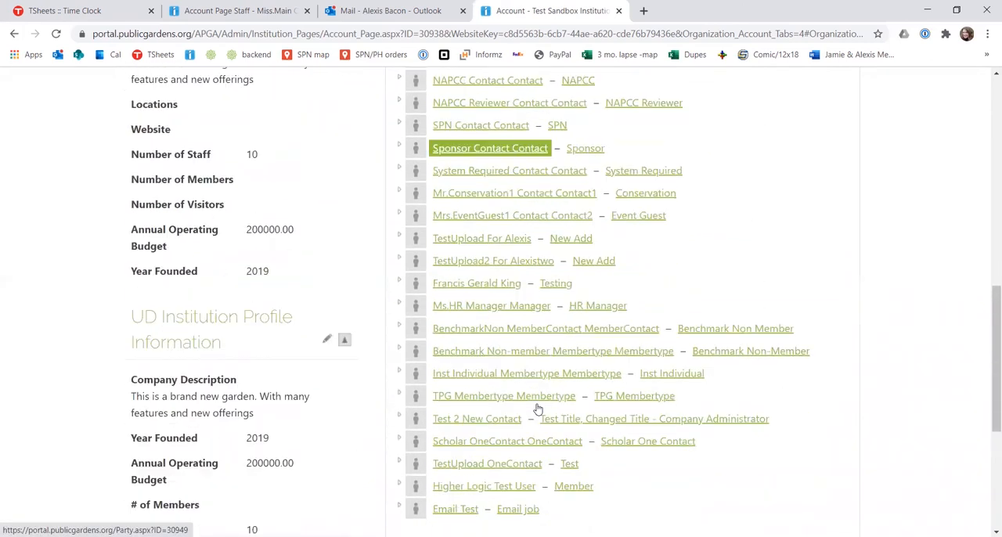
pyautogui.click(490, 148)
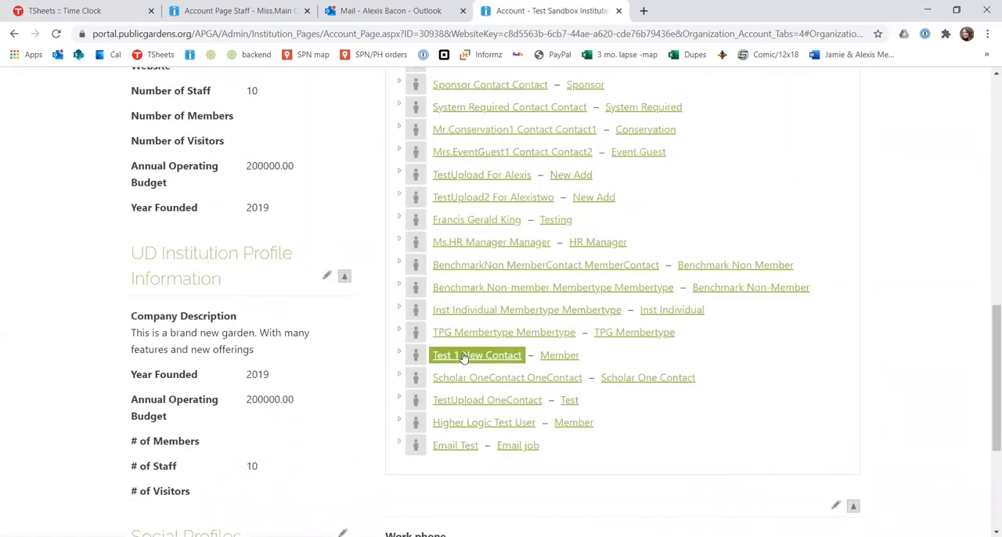
pyautogui.moveTo(483, 357)
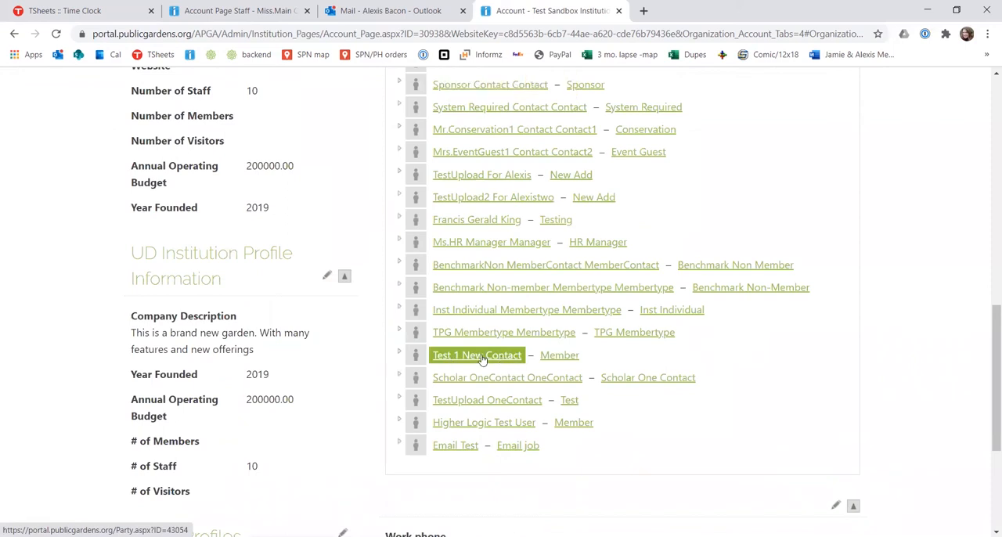
pyautogui.moveTo(560, 353)
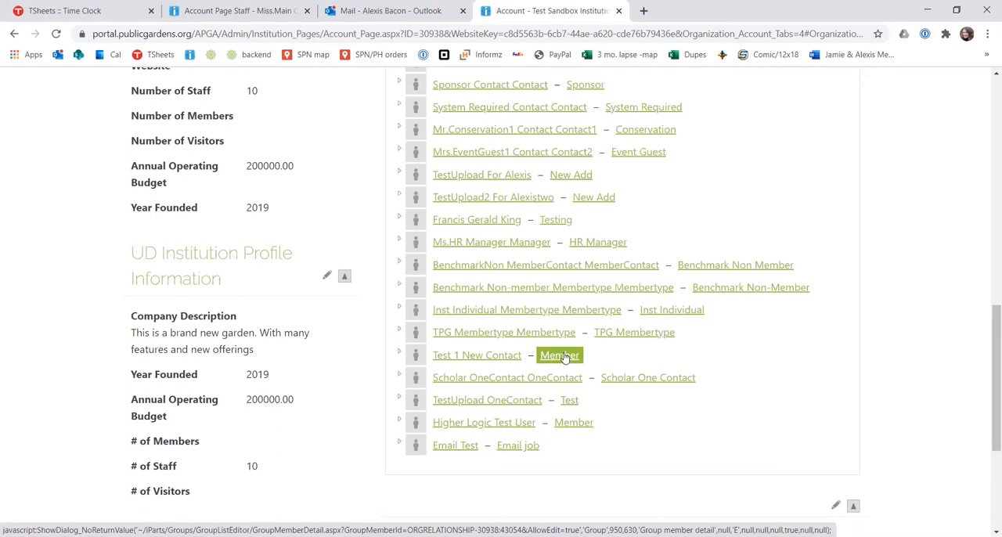
# Step: Edit Test 1 New Contact's membership to add title Job Title, keep role Member, and save
pyautogui.click(559, 354)
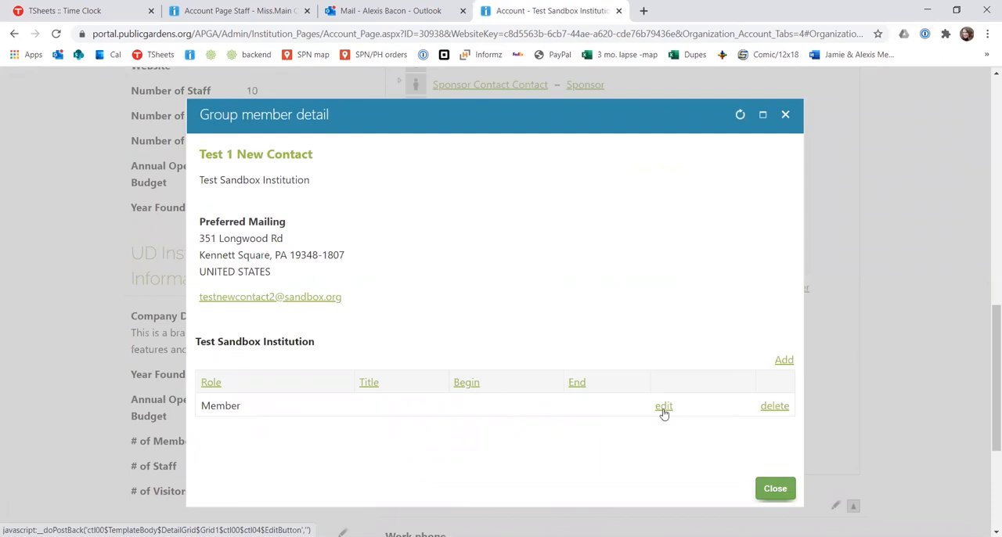
pyautogui.moveTo(626, 432)
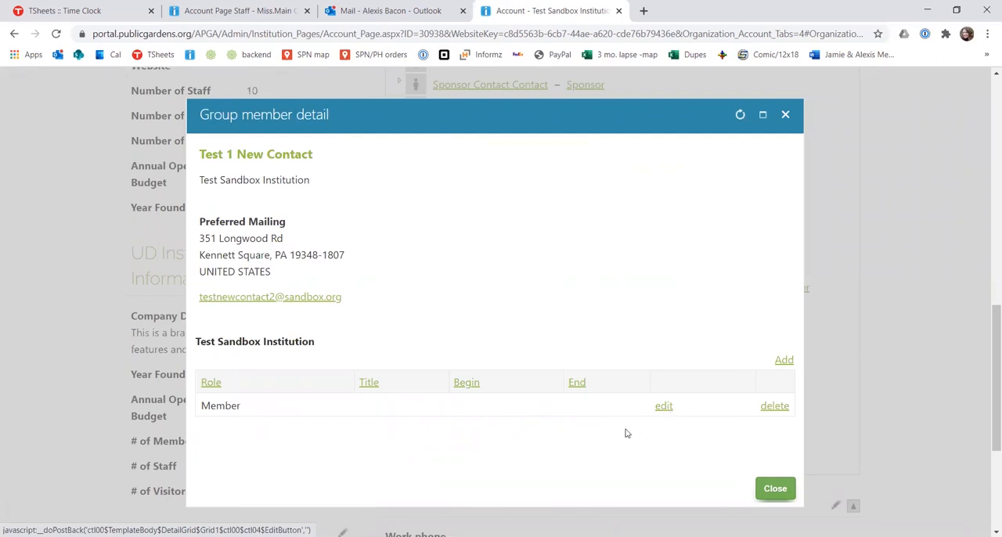
pyautogui.click(664, 406)
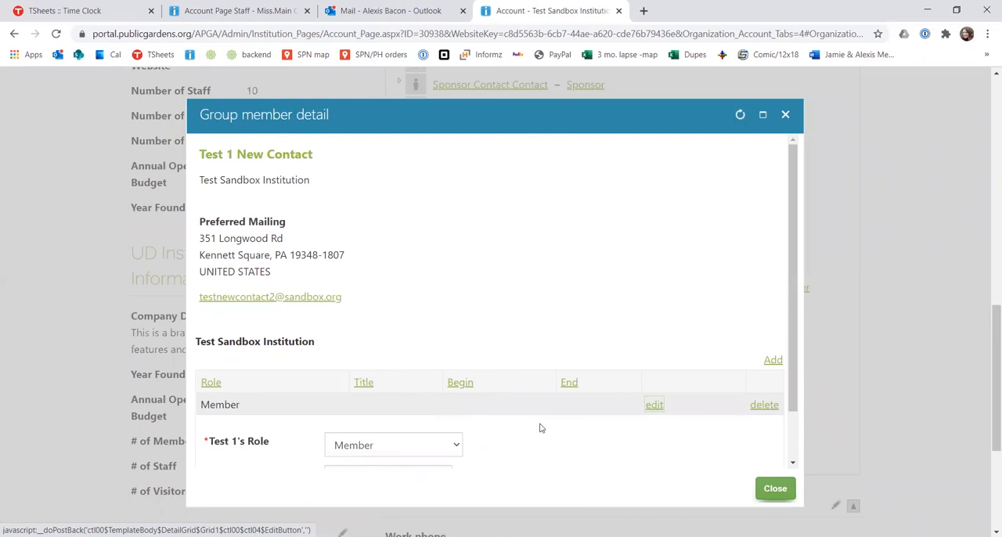
pyautogui.click(655, 404)
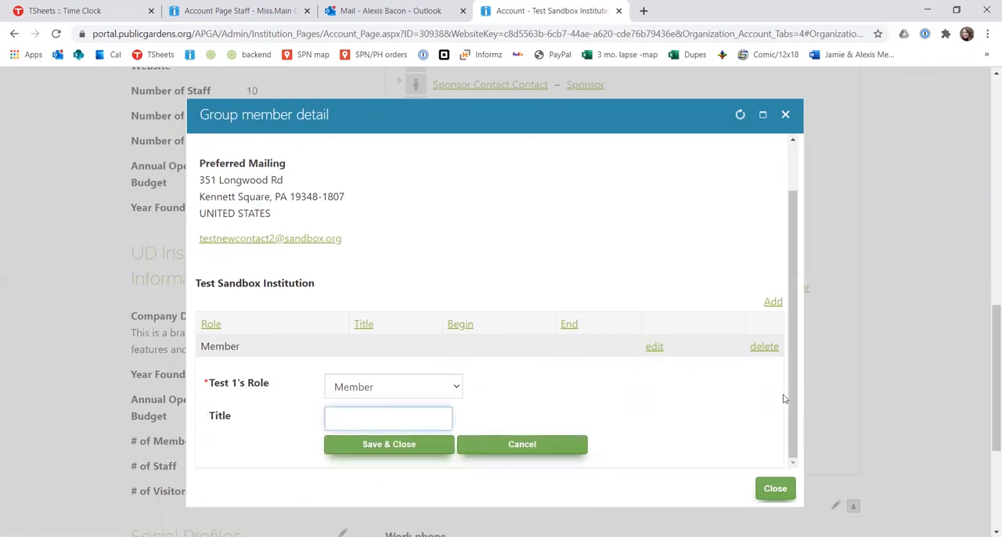
pyautogui.write('Job Title')
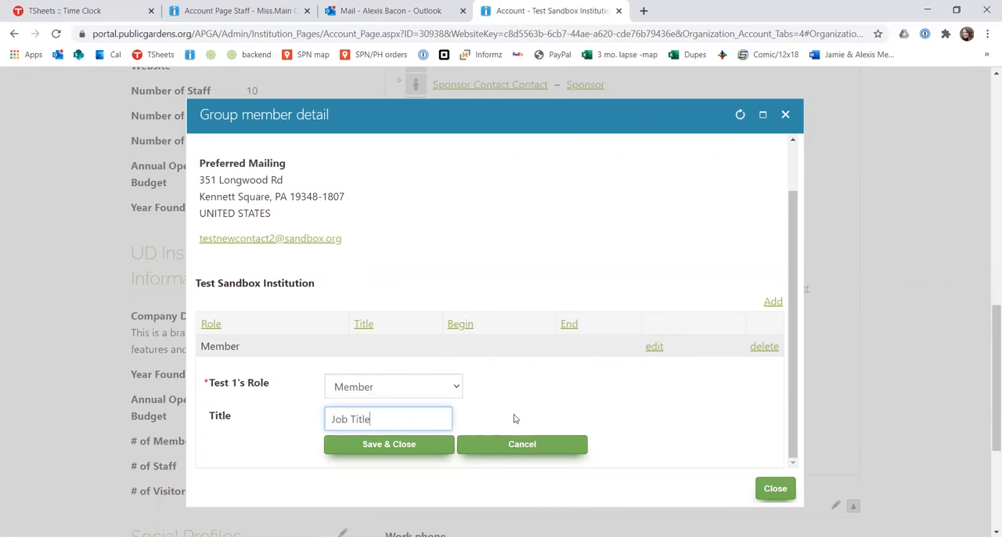
pyautogui.click(393, 387)
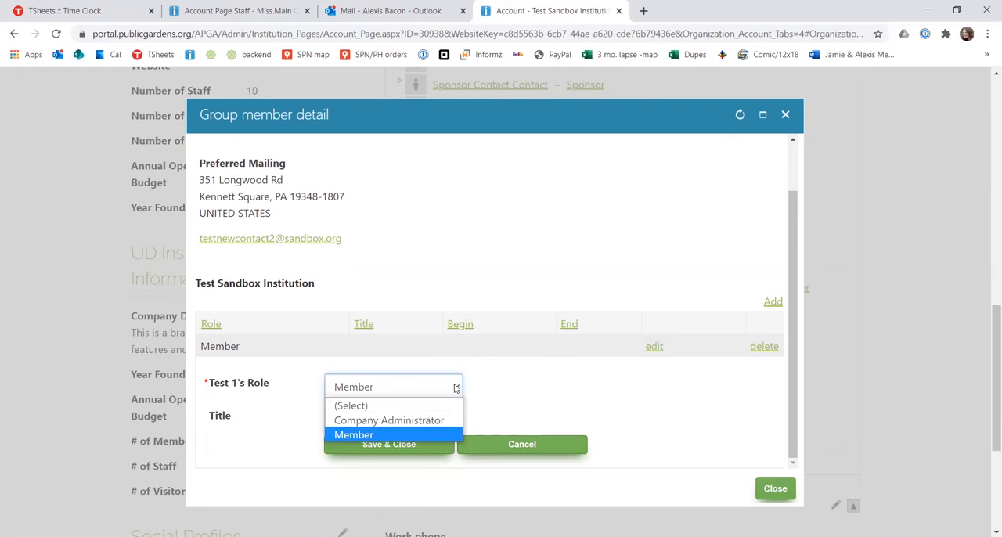
pyautogui.moveTo(388, 419)
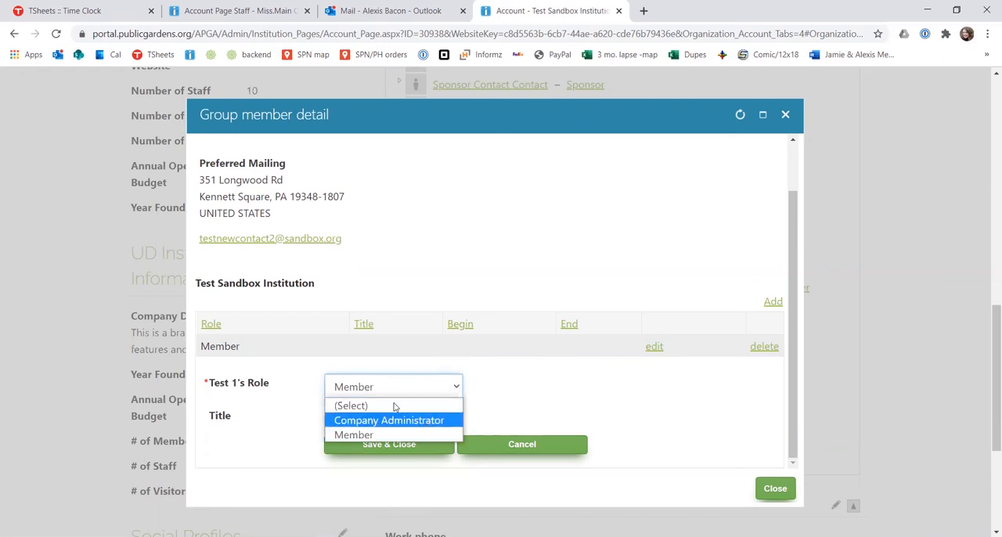
pyautogui.moveTo(354, 436)
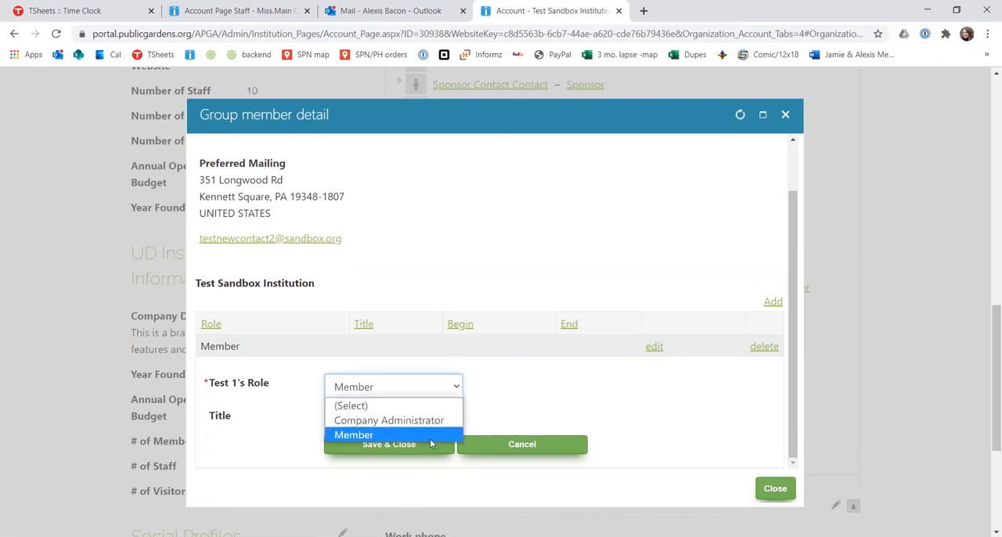
pyautogui.click(354, 436)
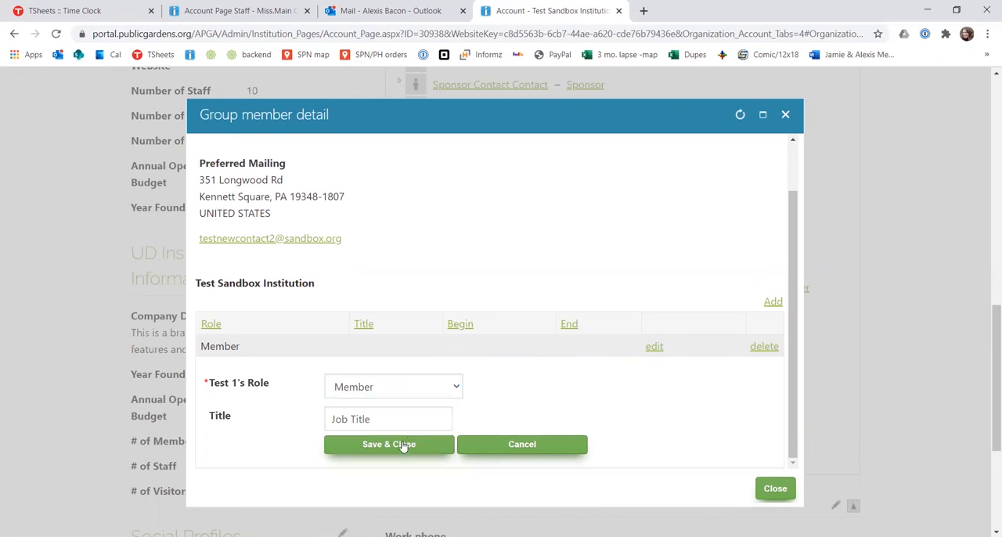
pyautogui.moveTo(429, 451)
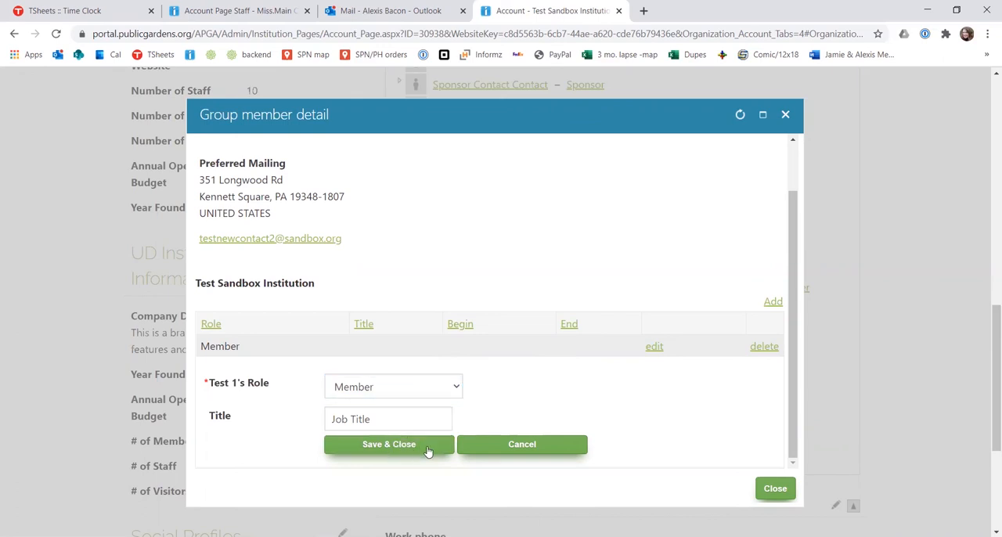
pyautogui.click(389, 445)
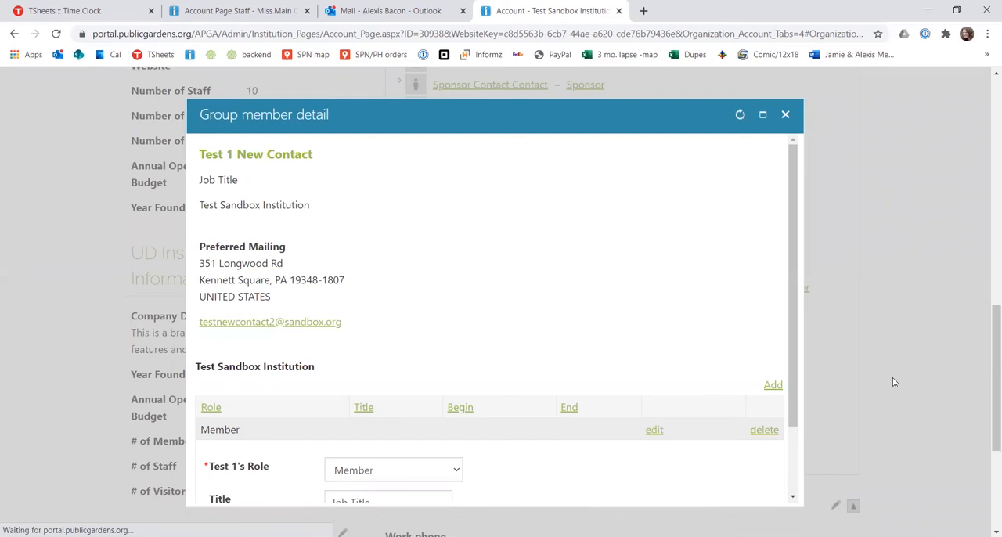
pyautogui.click(786, 114)
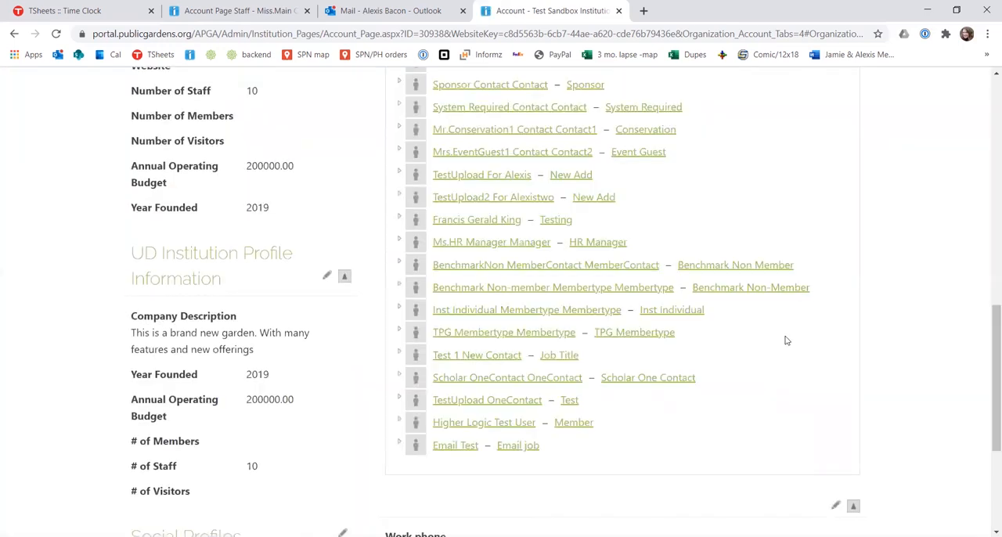
pyautogui.click(476, 354)
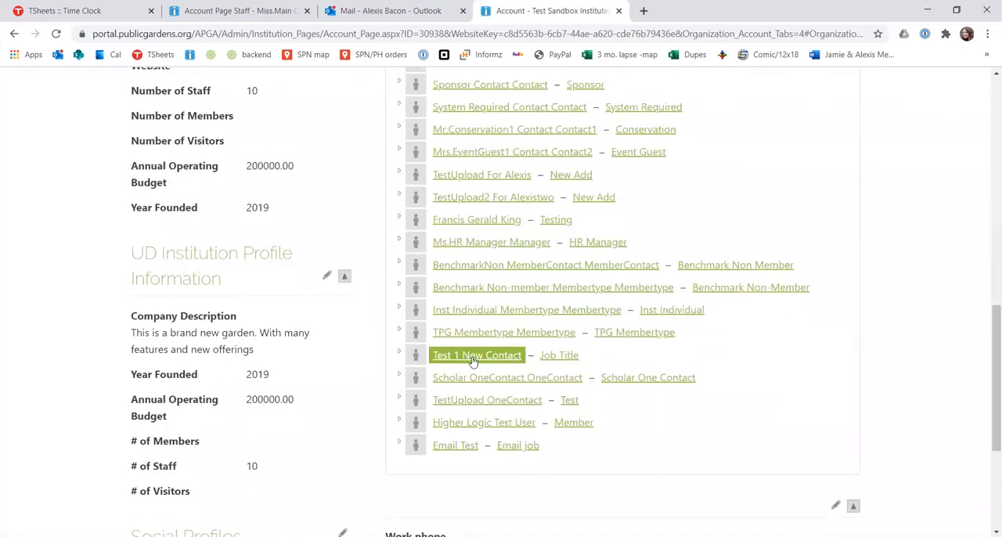
pyautogui.moveTo(559, 354)
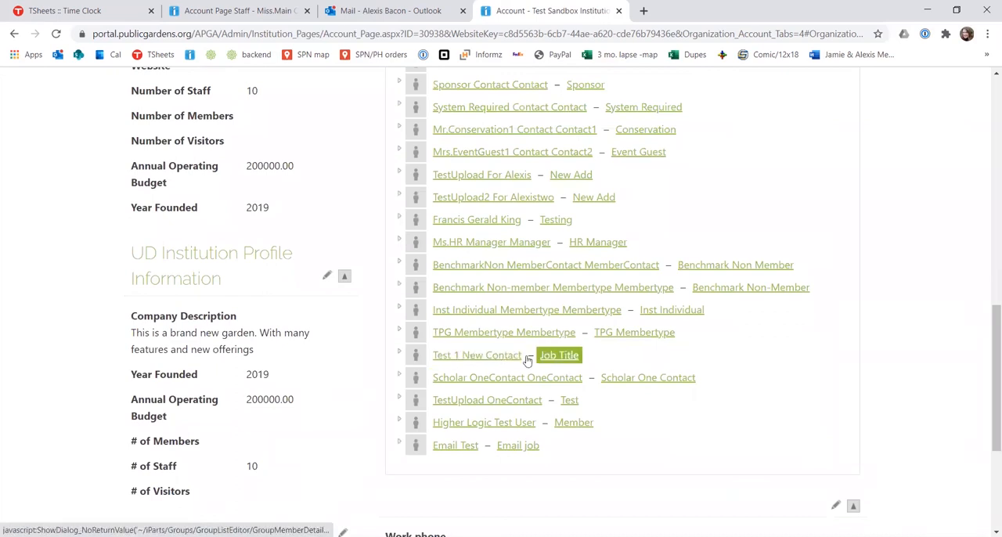
pyautogui.click(476, 354)
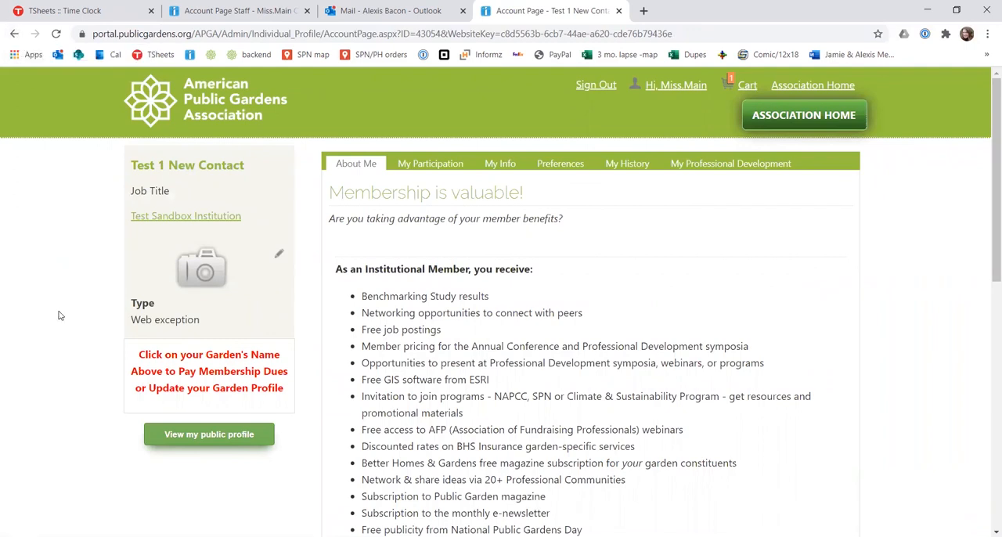
pyautogui.click(185, 217)
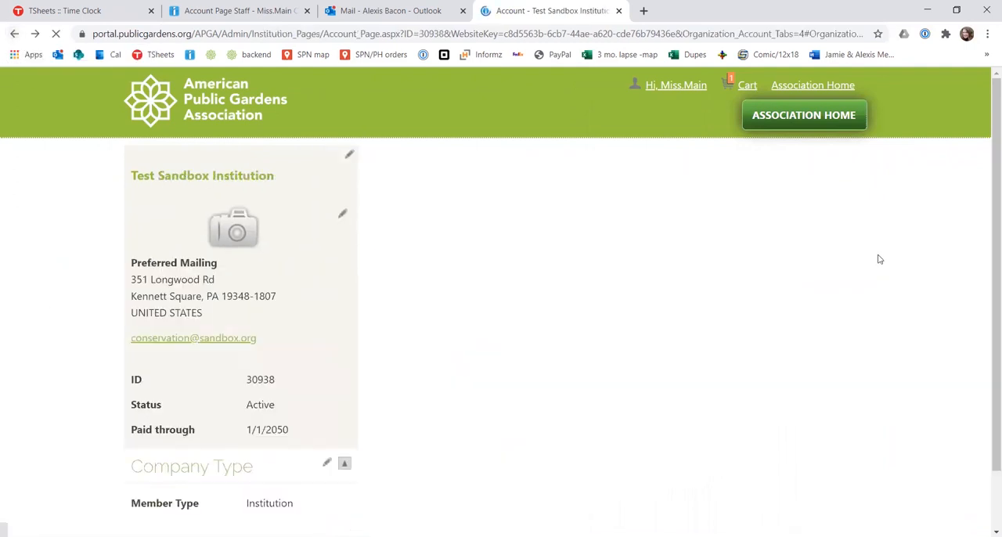